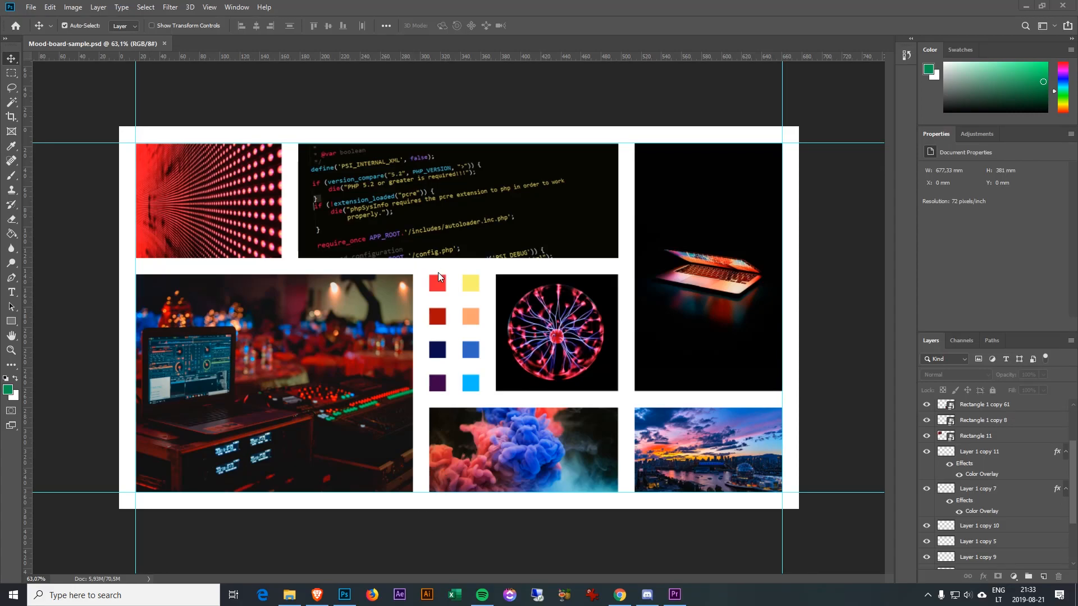
{"action": "mouse_move", "coordinate": [408, 305]}
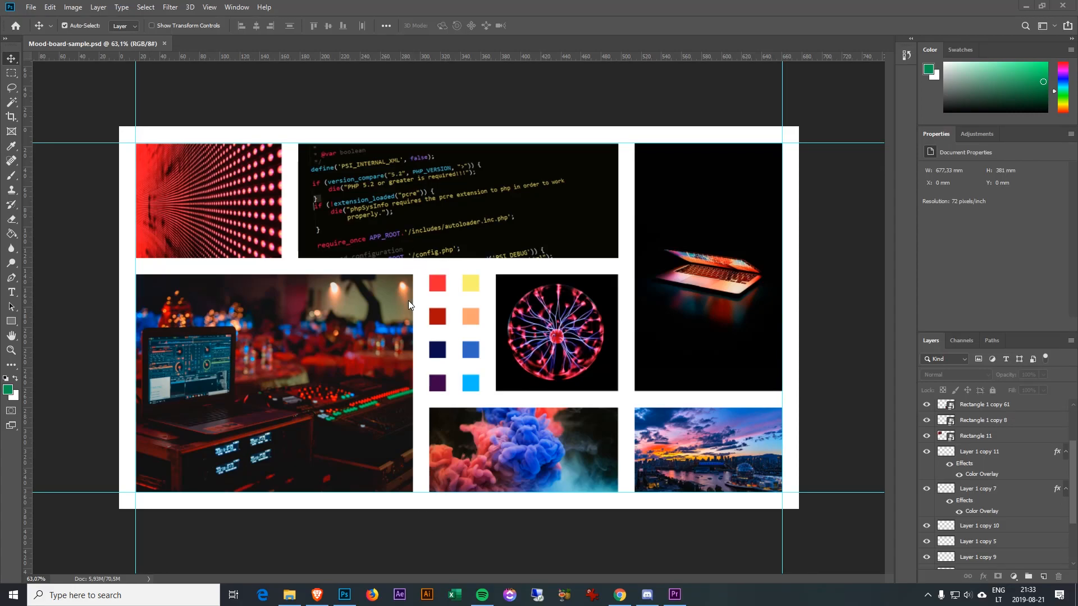
{"action": "mouse_move", "coordinate": [494, 337]}
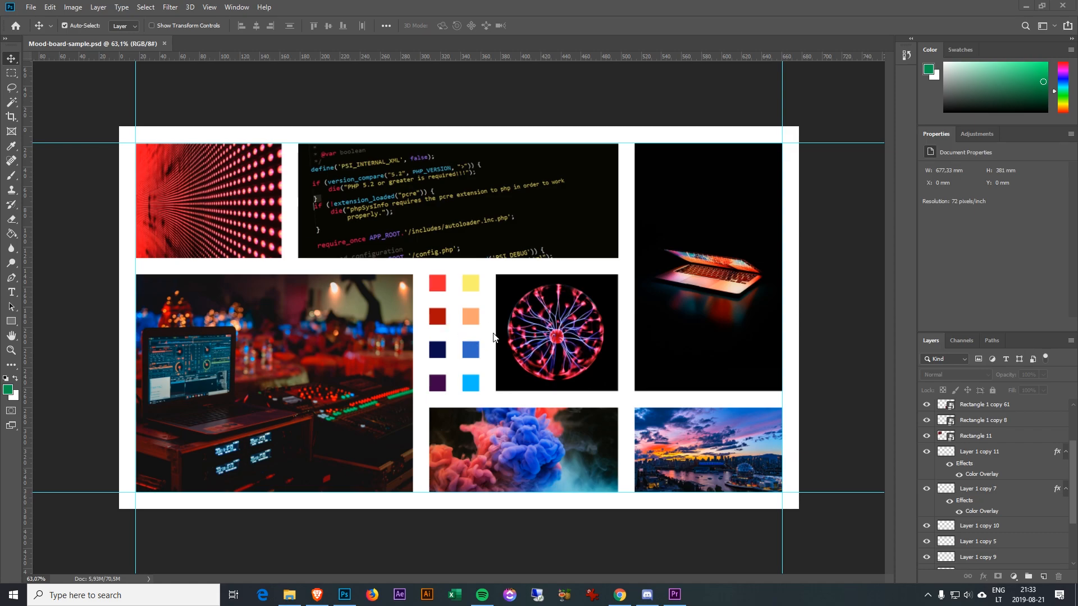
{"action": "mouse_move", "coordinate": [633, 242]}
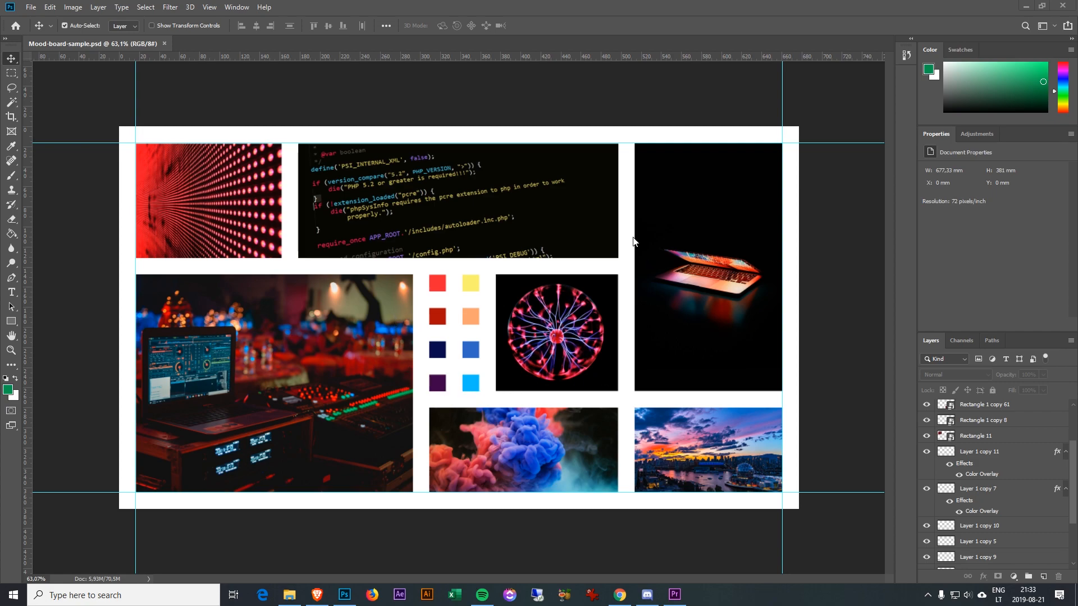
{"action": "mouse_move", "coordinate": [401, 356]}
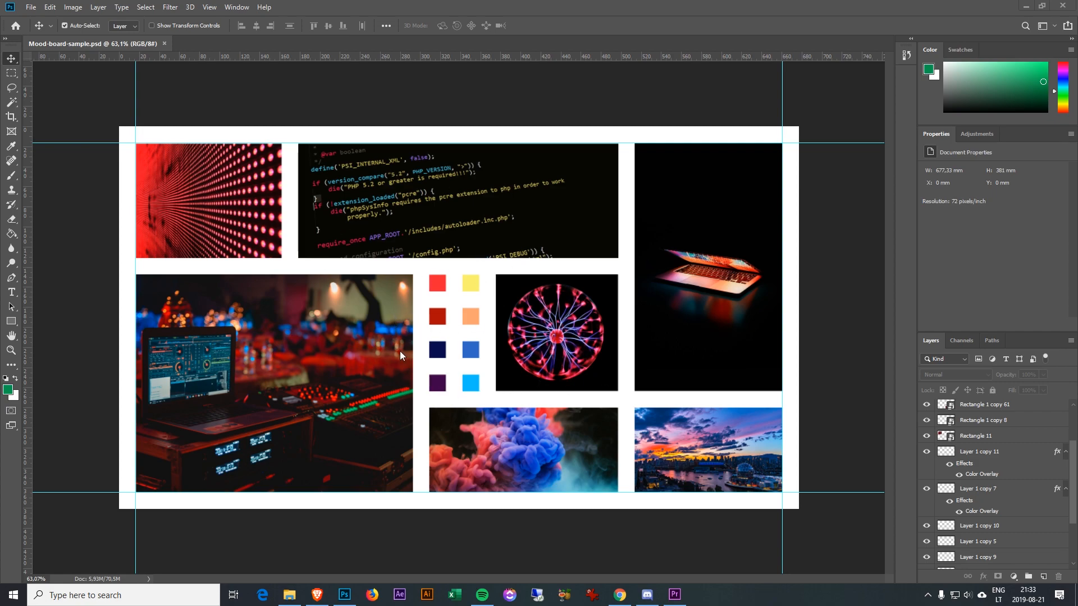
{"action": "mouse_move", "coordinate": [473, 326]}
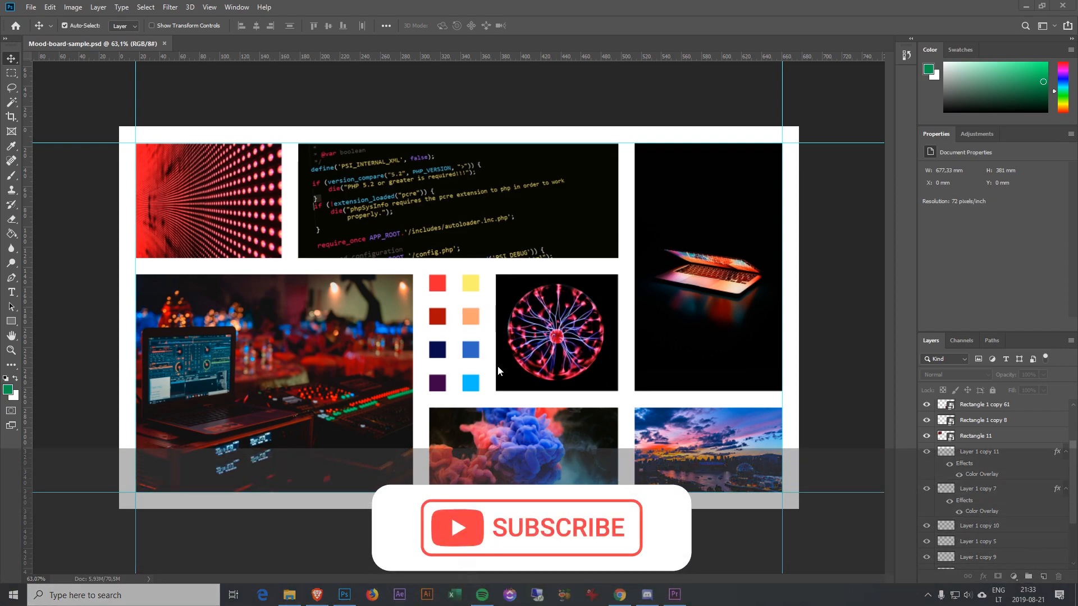
{"action": "mouse_move", "coordinate": [543, 547]}
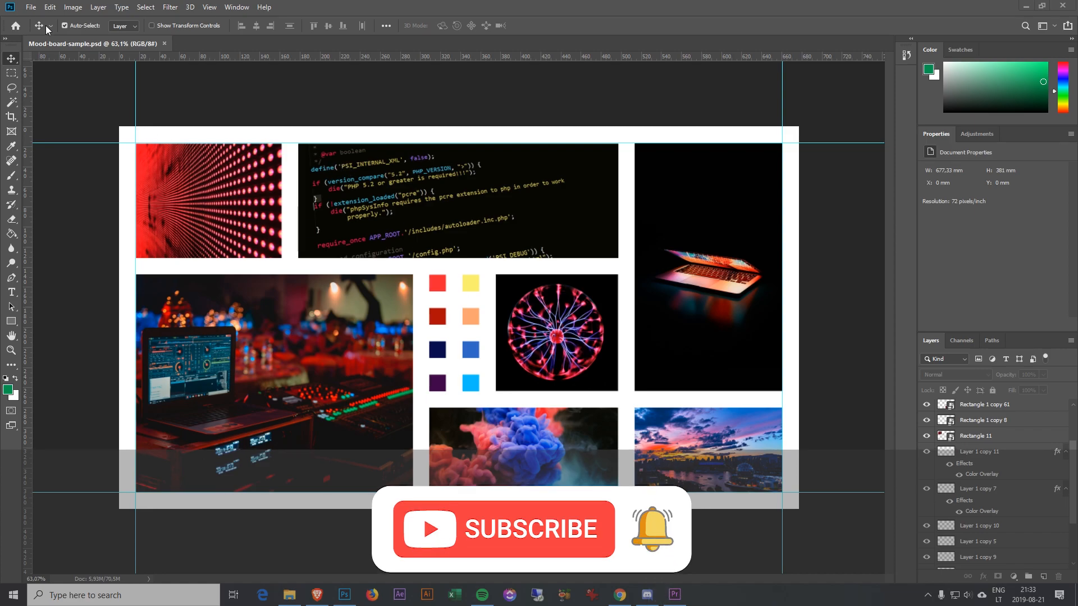
Create a new 1920×1080 pixel document with a white background
{"action": "left_click", "coordinate": [31, 7]}
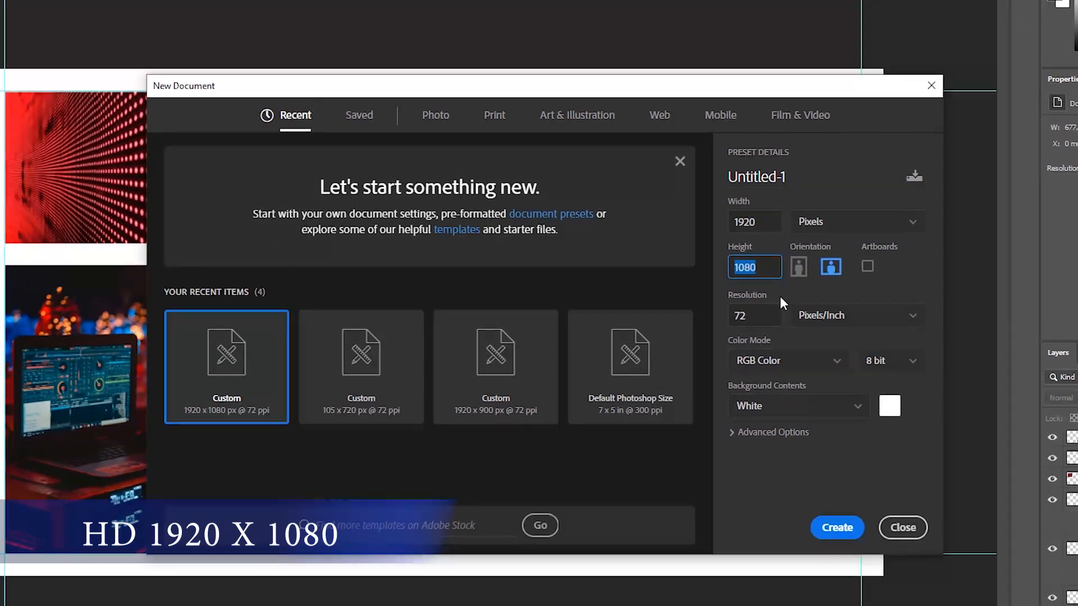
{"action": "left_click", "coordinate": [835, 528]}
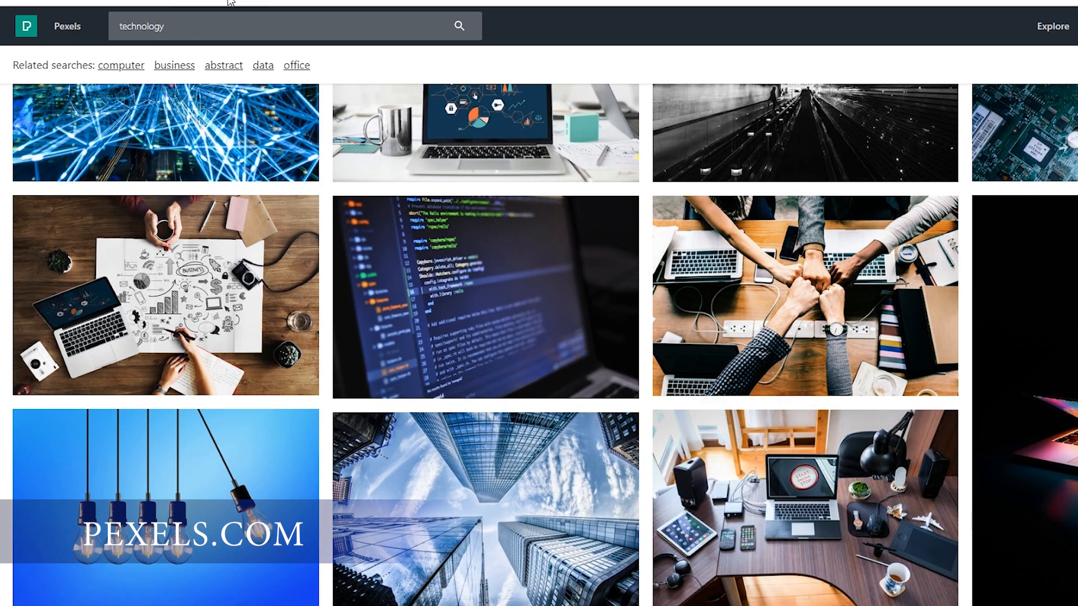
Scroll through the Pexels technology photo results to browse candidates
{"action": "scroll", "scroll_direction": "down", "scroll_amount": 3}
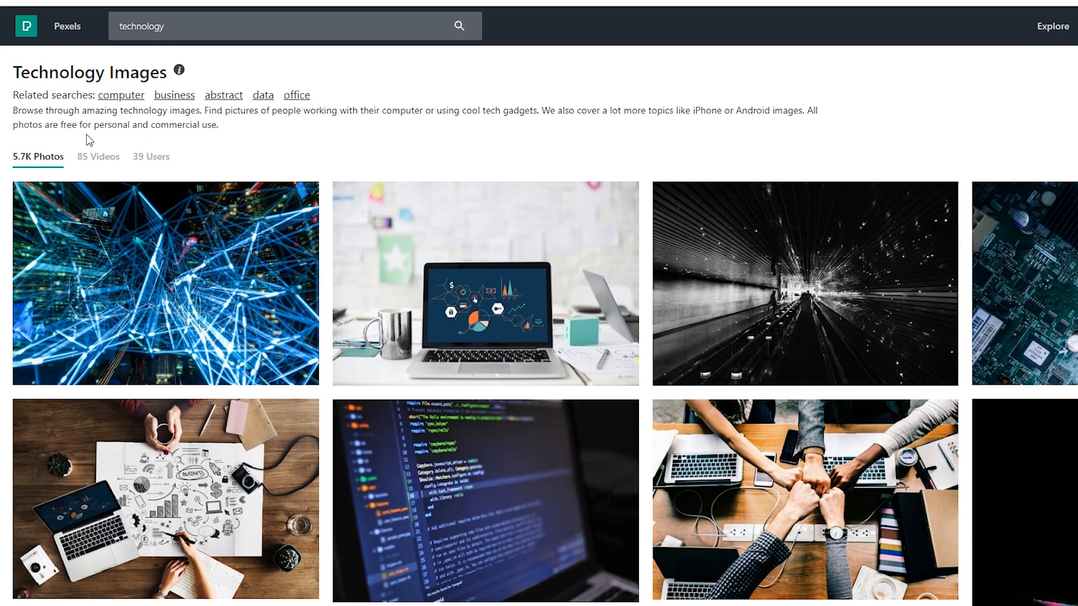
{"action": "mouse_move", "coordinate": [660, 341]}
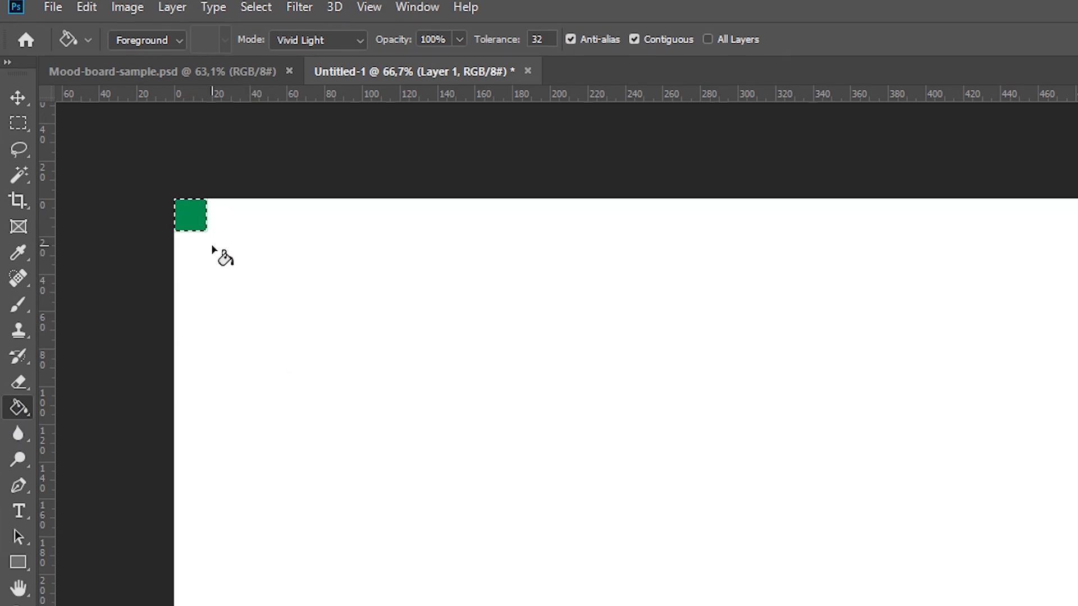
Fill the small corner square selection with dark blue using the Paint Bucket
{"action": "left_click", "coordinate": [18, 103]}
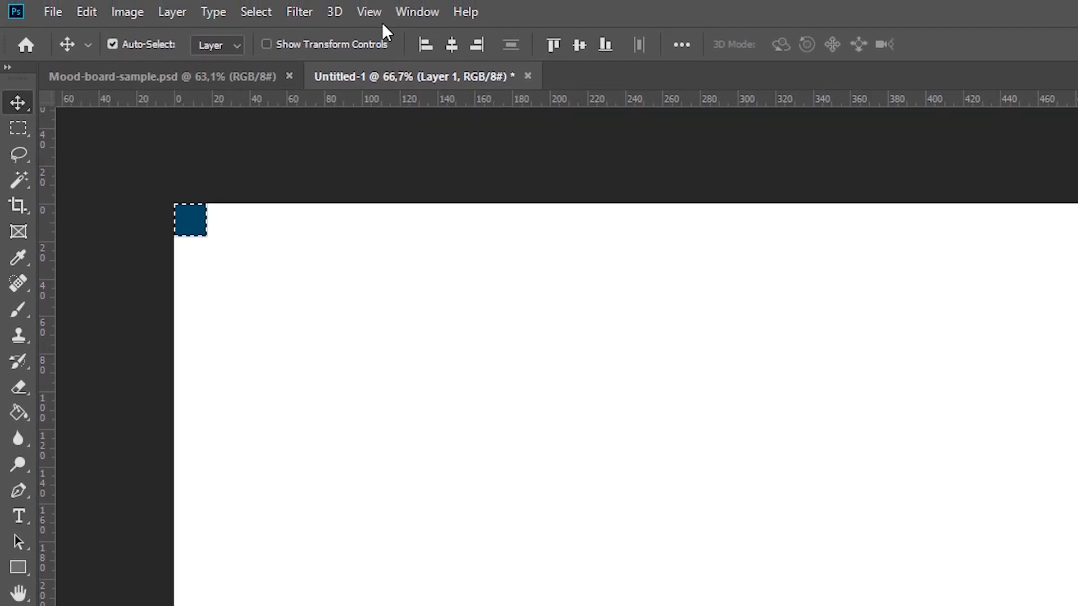
Show rulers and drag guides marking even margins on all four canvas edges
{"action": "left_click", "coordinate": [369, 11]}
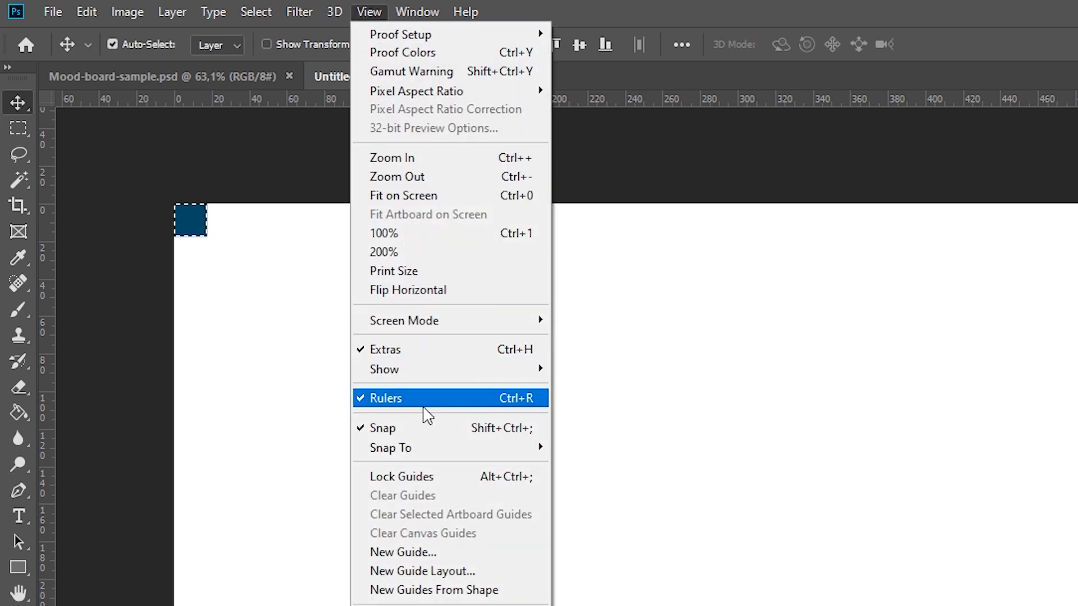
{"action": "mouse_move", "coordinate": [529, 400]}
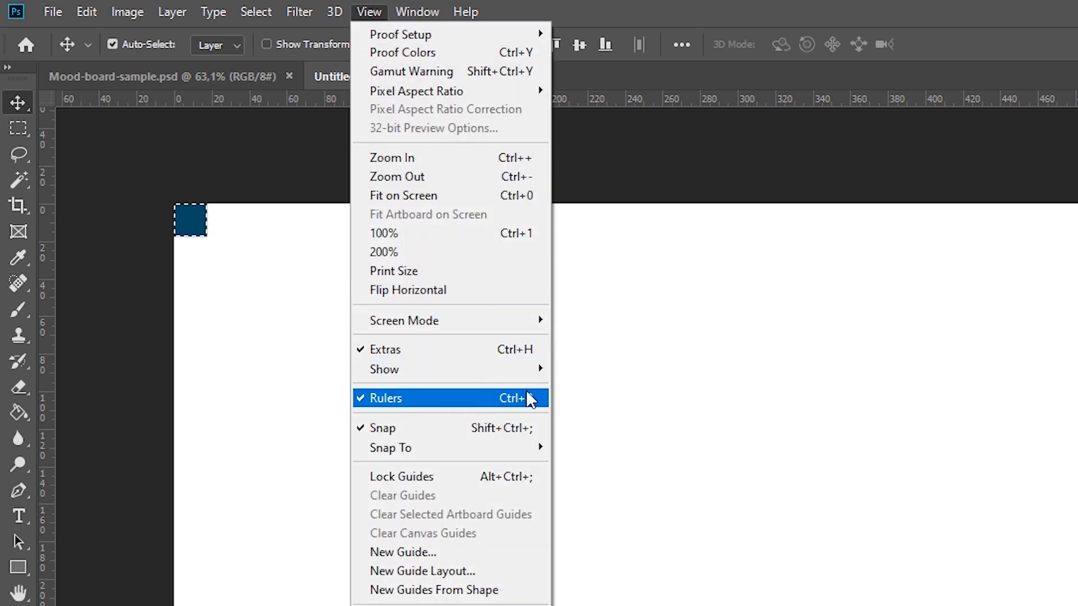
{"action": "left_click", "coordinate": [384, 398]}
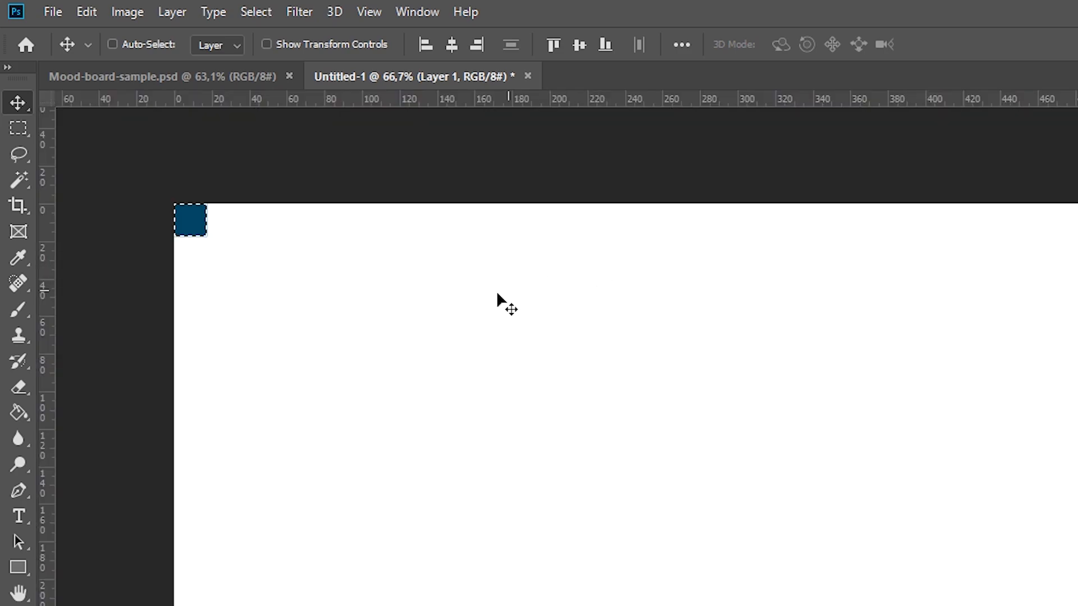
{"action": "left_click", "coordinate": [112, 44]}
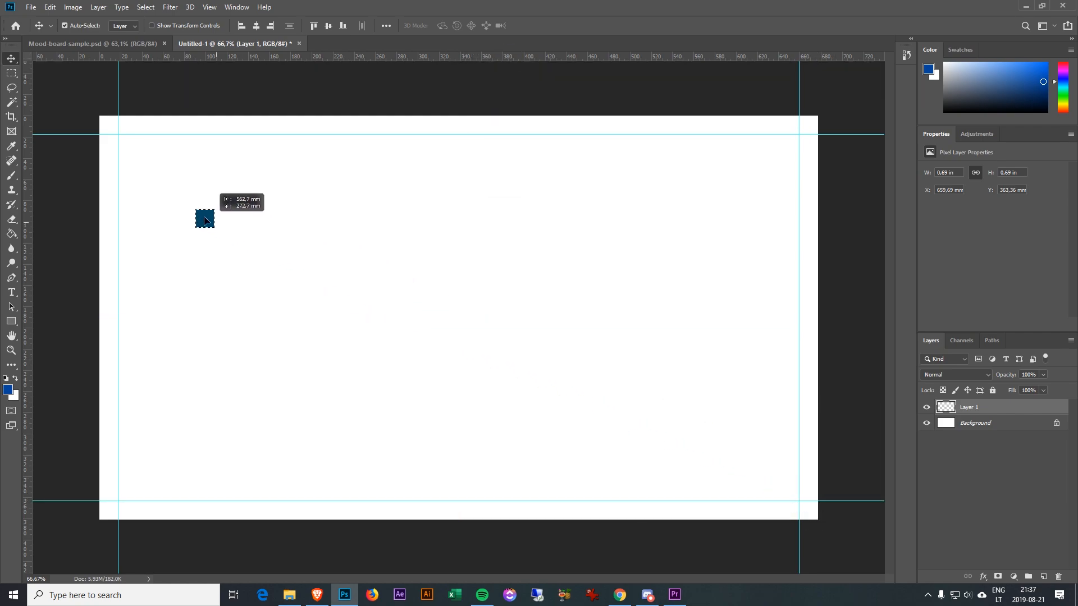
Draw a blue rectangle at the top-left guide corner, select its layer and deselect the square
{"action": "left_click_drag", "start_coordinate": [204, 219], "coordinate": [322, 153]}
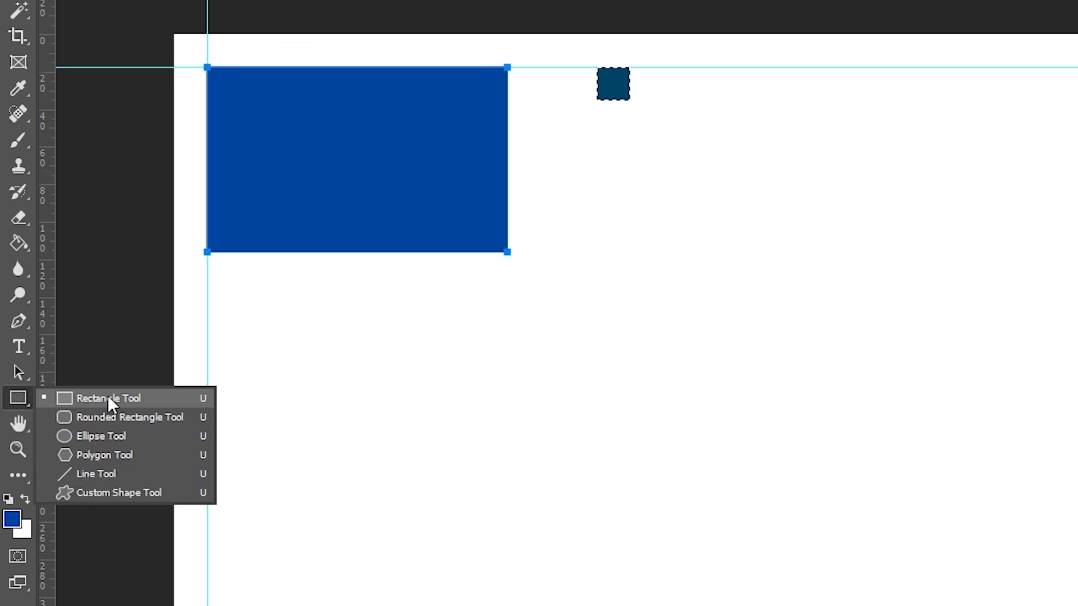
{"action": "left_click", "coordinate": [108, 398]}
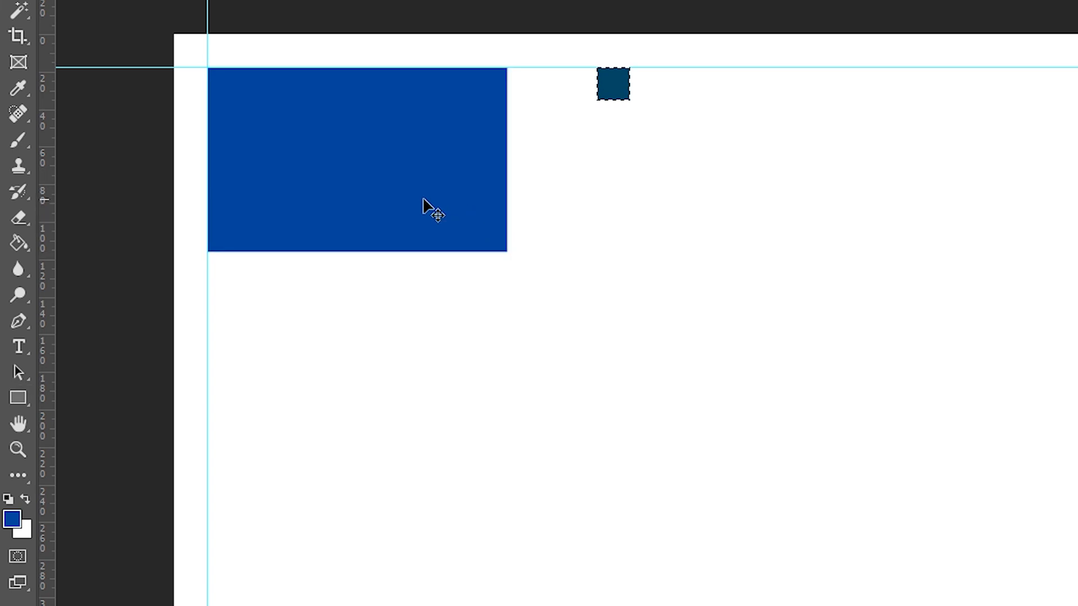
{"action": "right_click", "coordinate": [430, 210]}
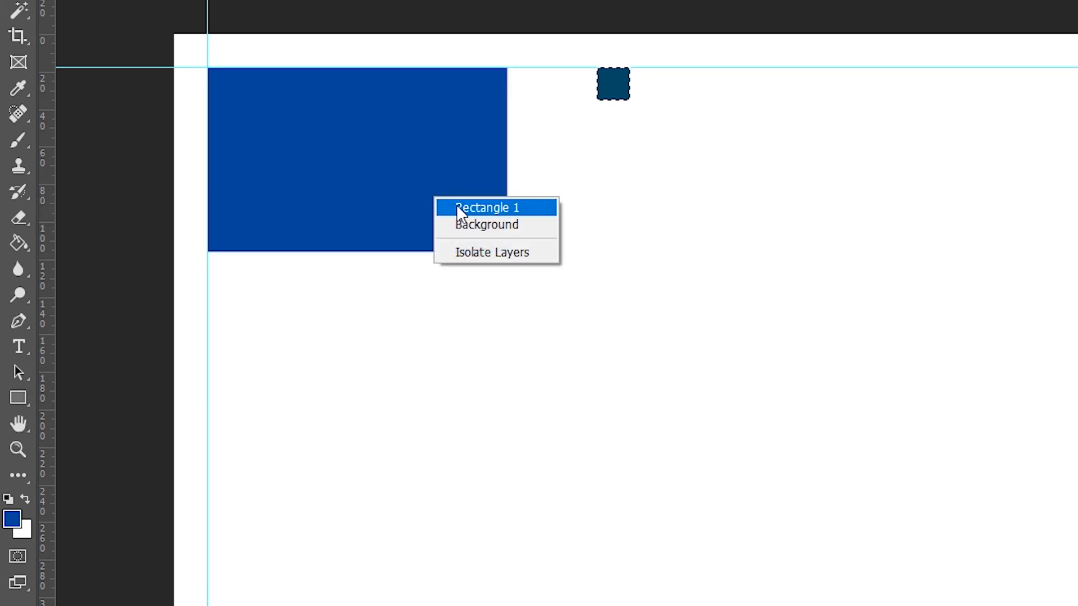
{"action": "left_click", "coordinate": [485, 207]}
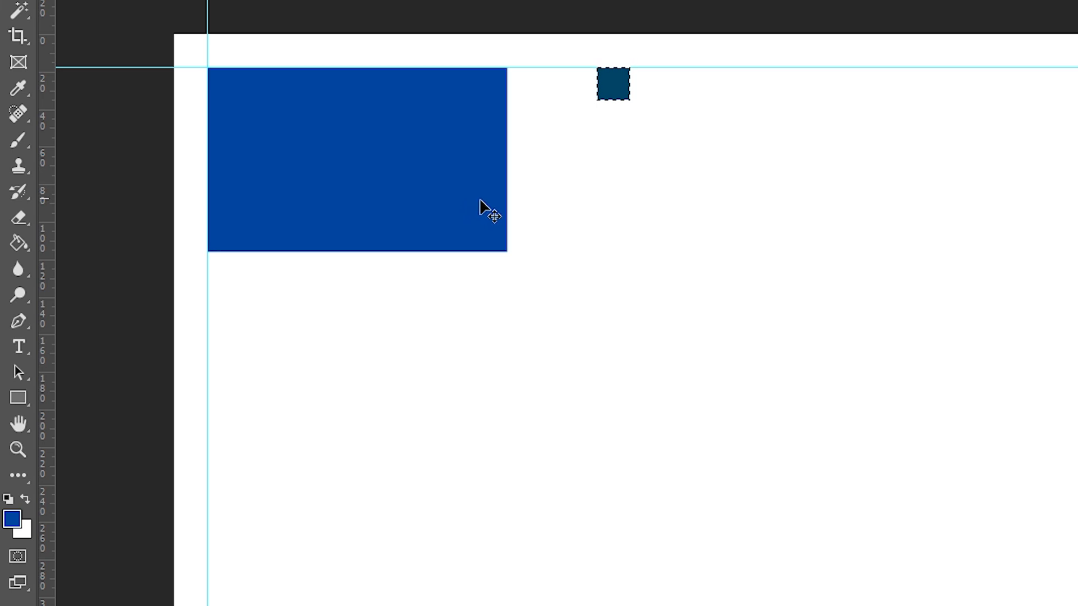
{"action": "key", "text": "ctrl+d"}
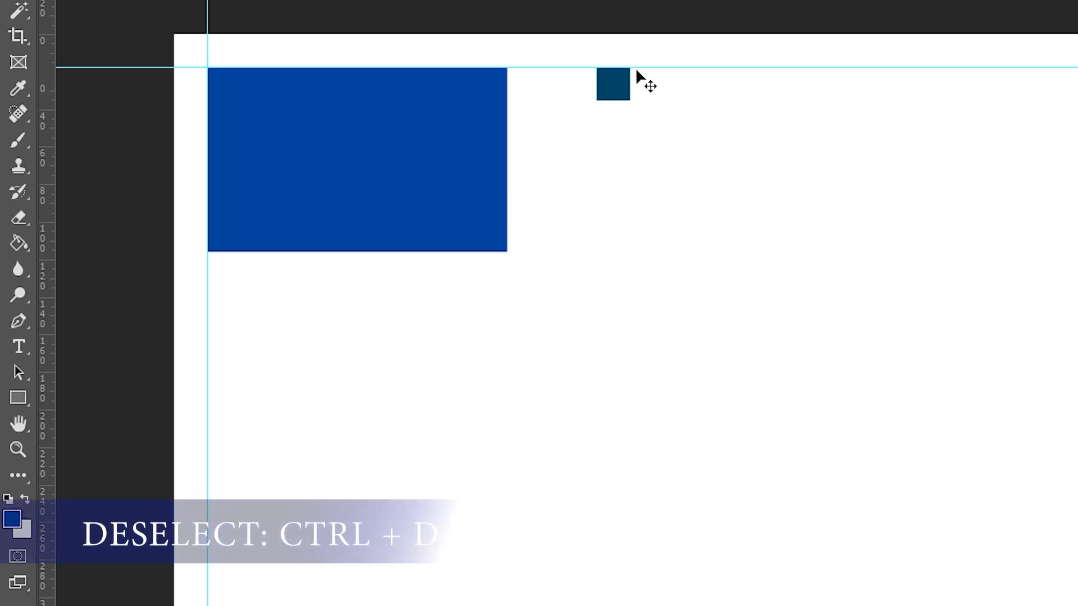
{"action": "mouse_move", "coordinate": [450, 155]}
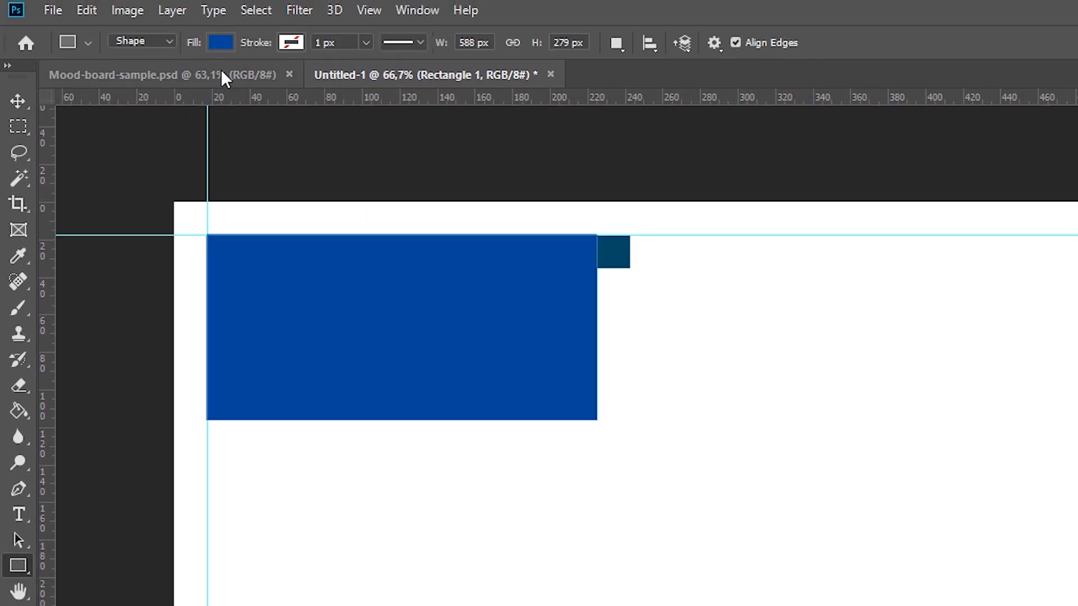
Change the rectangle's shape fill from blue to red
{"action": "left_click", "coordinate": [220, 42]}
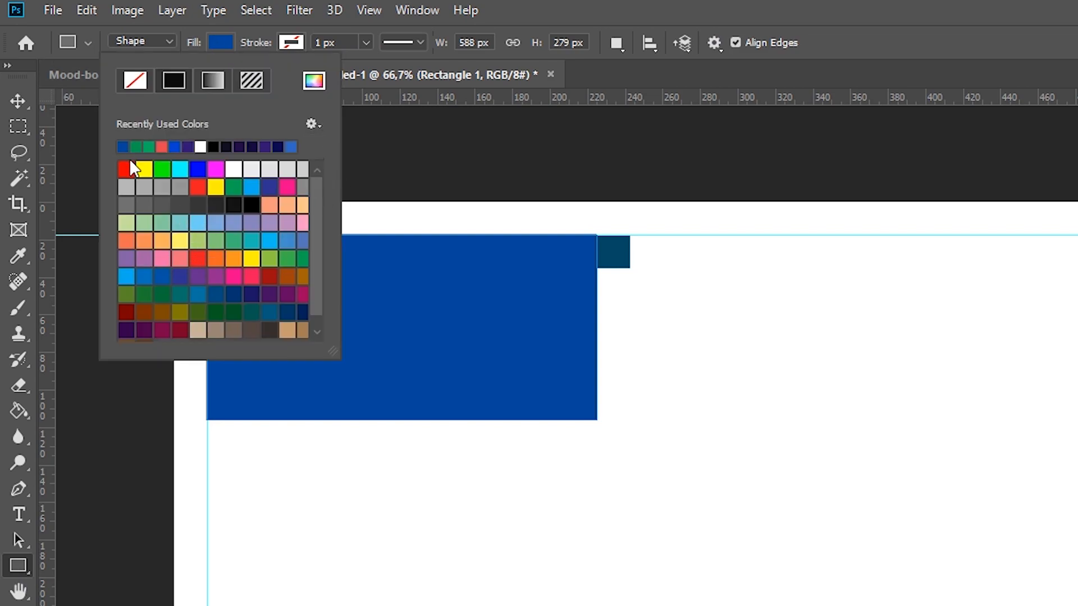
{"action": "left_click", "coordinate": [124, 168]}
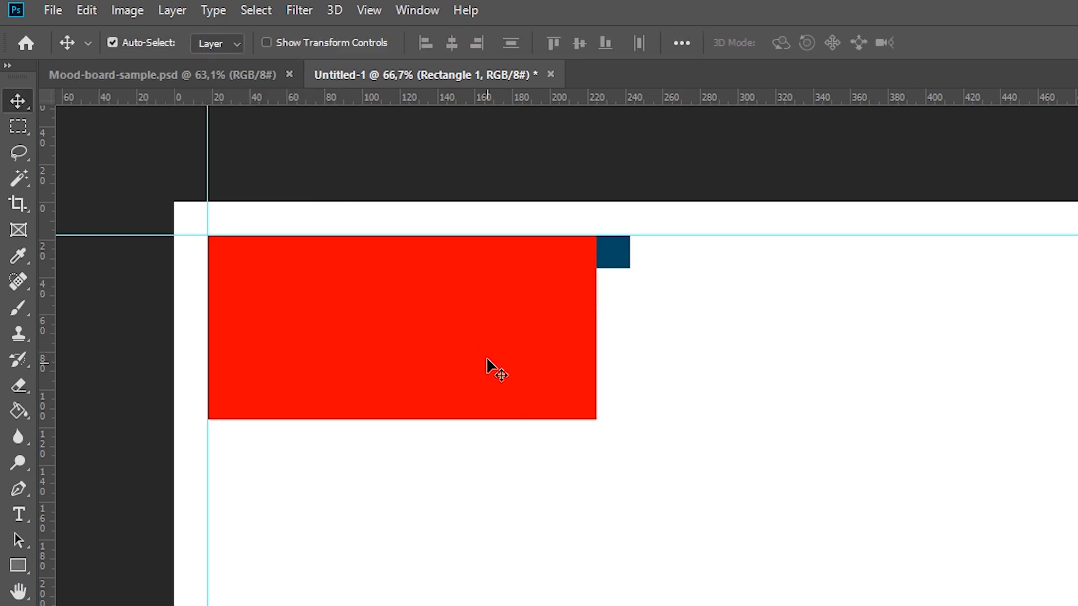
{"action": "mouse_move", "coordinate": [657, 353]}
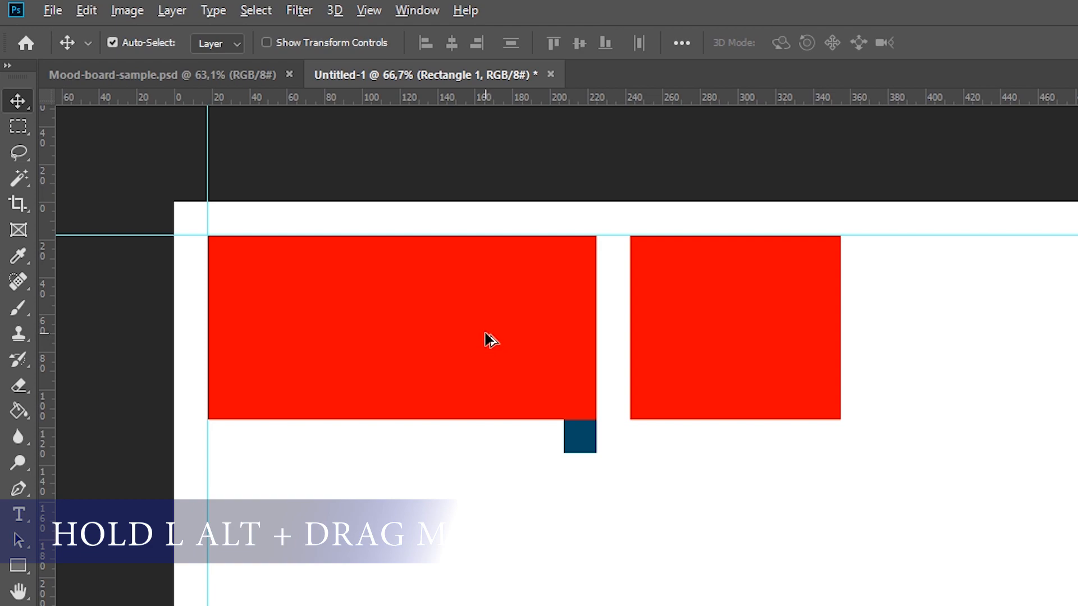
{"action": "mouse_move", "coordinate": [449, 362]}
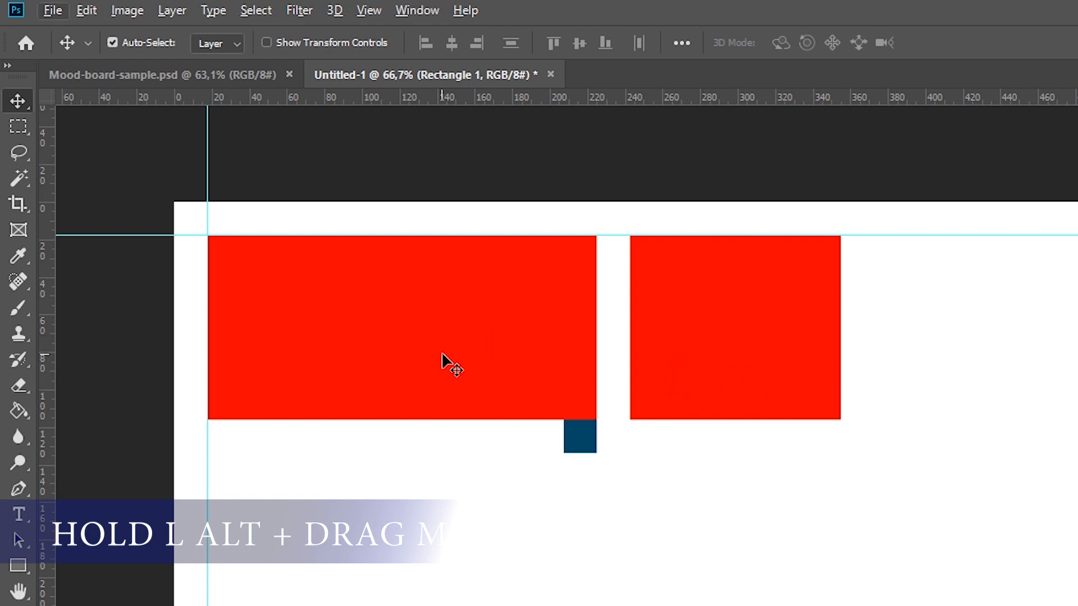
{"action": "mouse_move", "coordinate": [478, 349]}
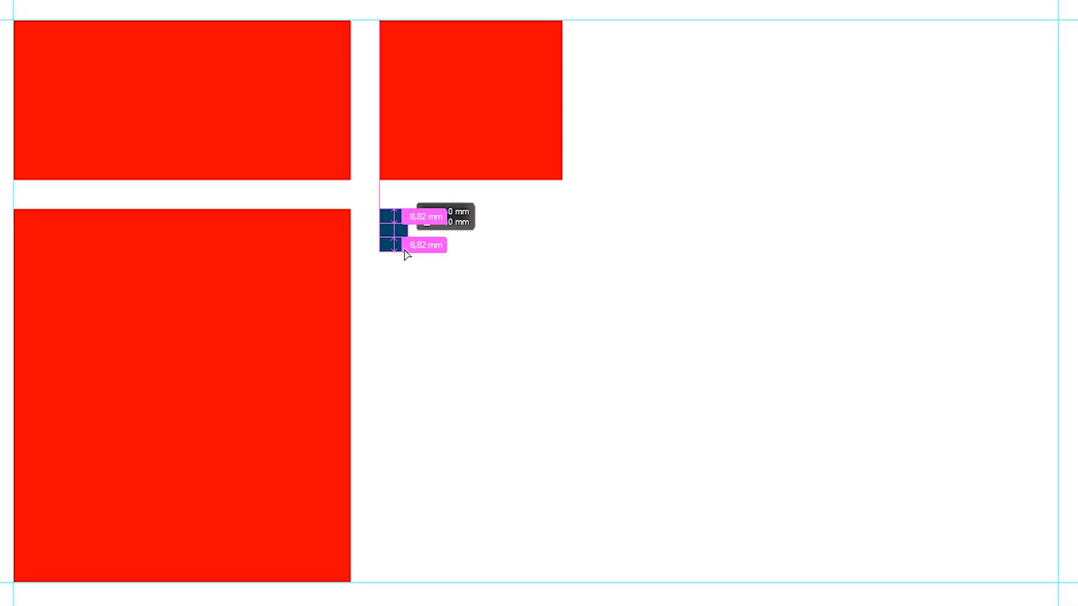
Select the Layer 1 copy swatch and set the foreground colour to dark green
{"action": "right_click", "coordinate": [385, 230]}
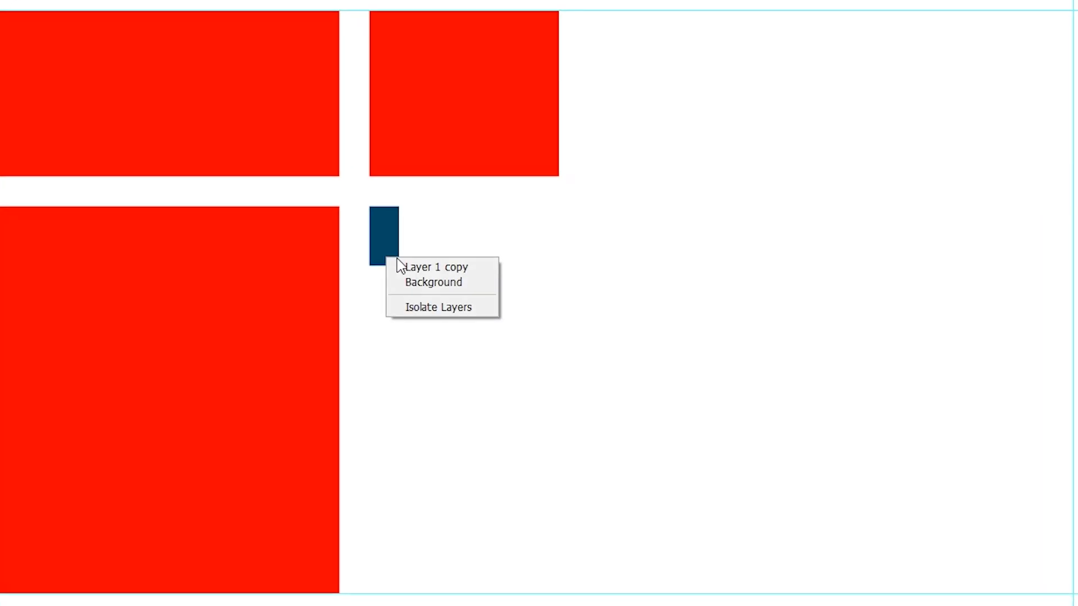
{"action": "mouse_move", "coordinate": [438, 263]}
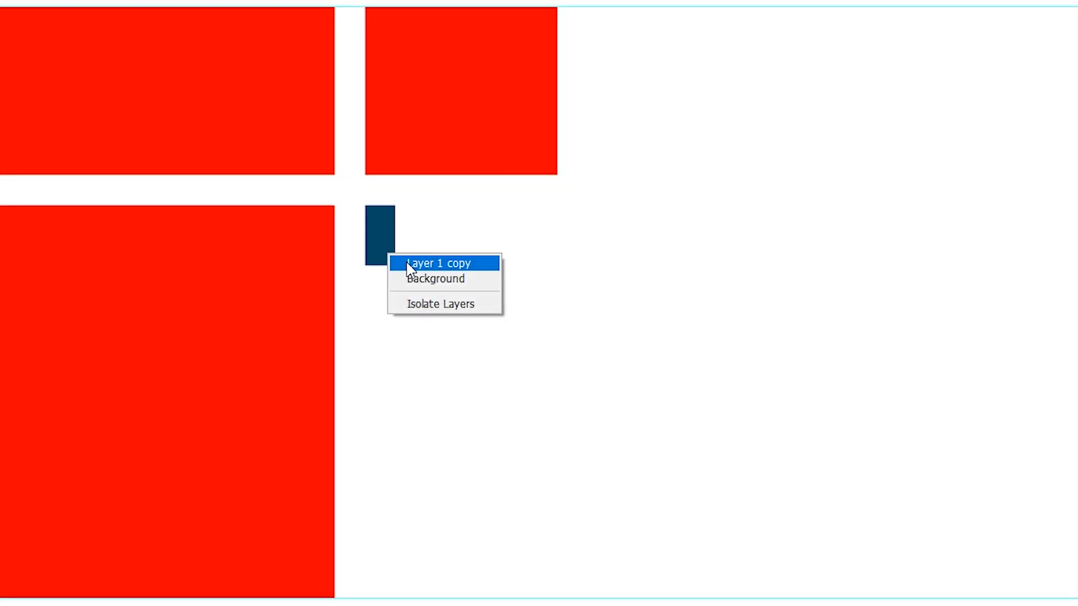
{"action": "left_click", "coordinate": [438, 263]}
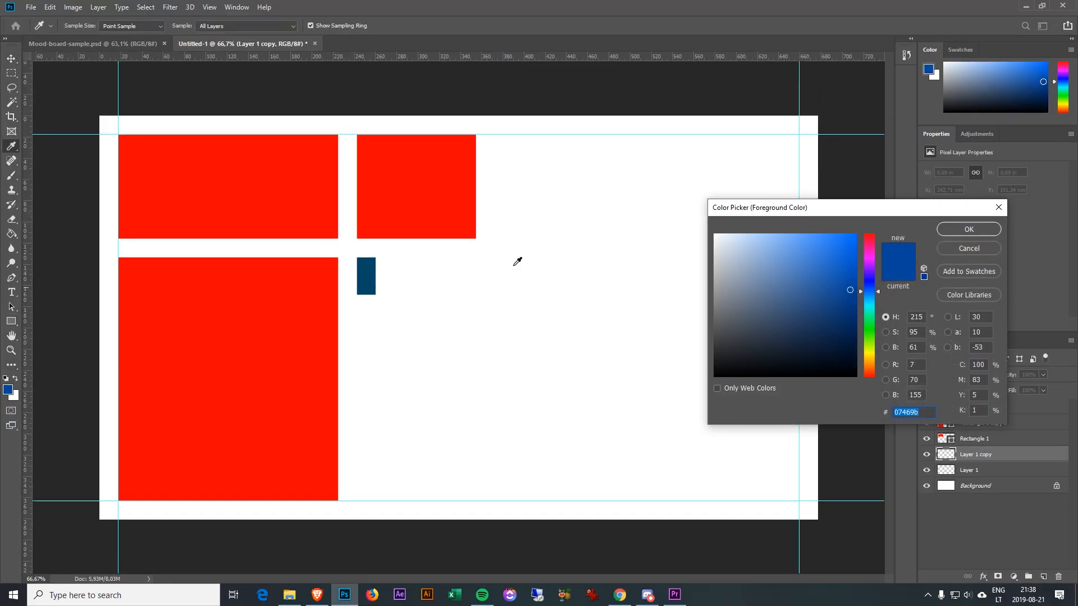
{"action": "left_click", "coordinate": [868, 336]}
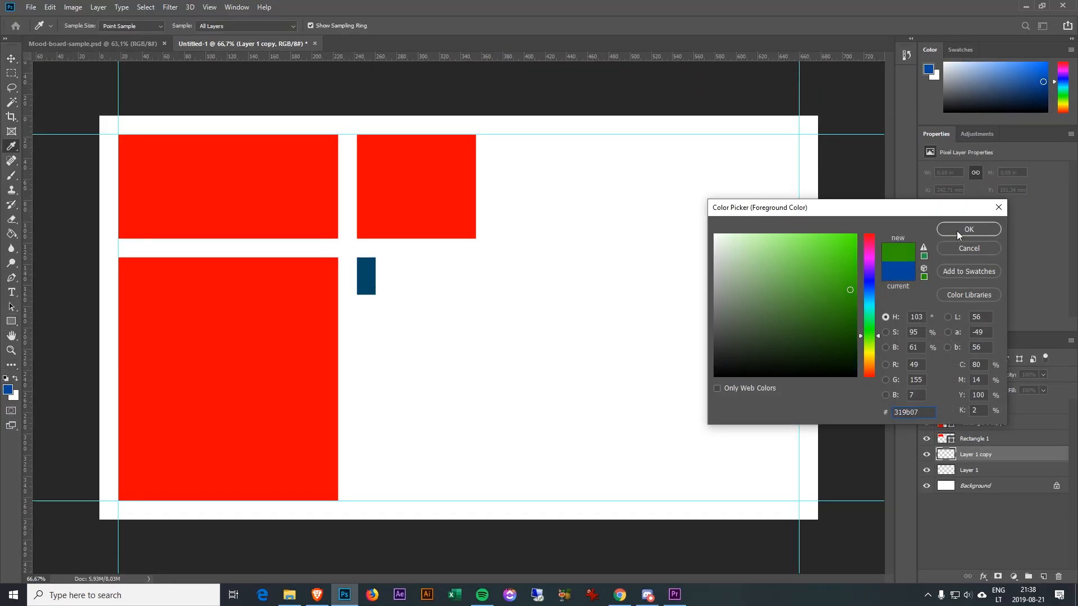
{"action": "left_click", "coordinate": [968, 229]}
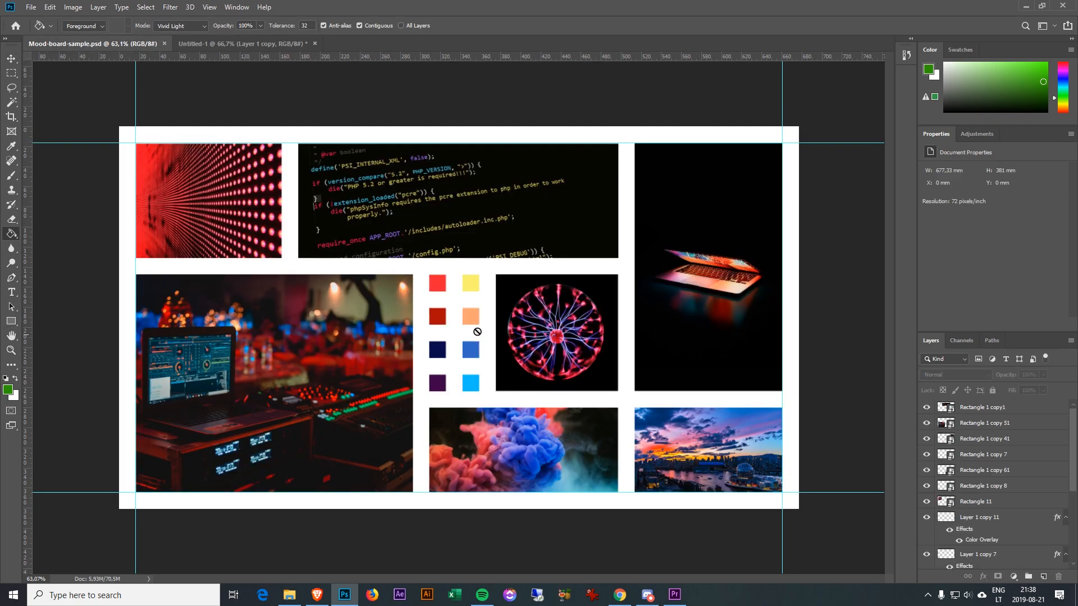
{"action": "mouse_move", "coordinate": [453, 382]}
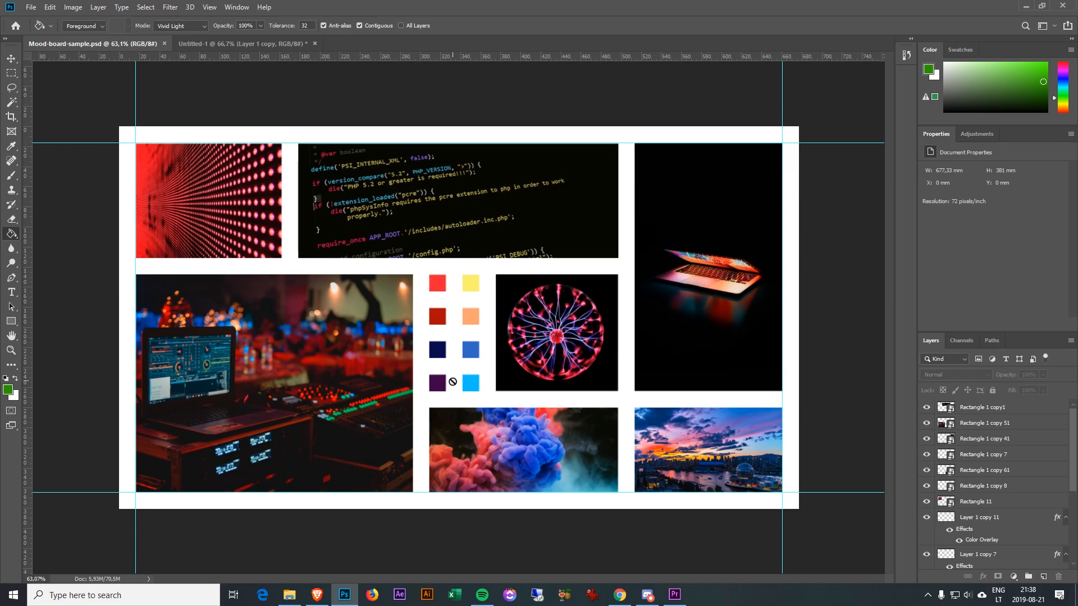
Fill the small swatch square with green using the Paint Bucket
{"action": "right_click", "coordinate": [378, 274]}
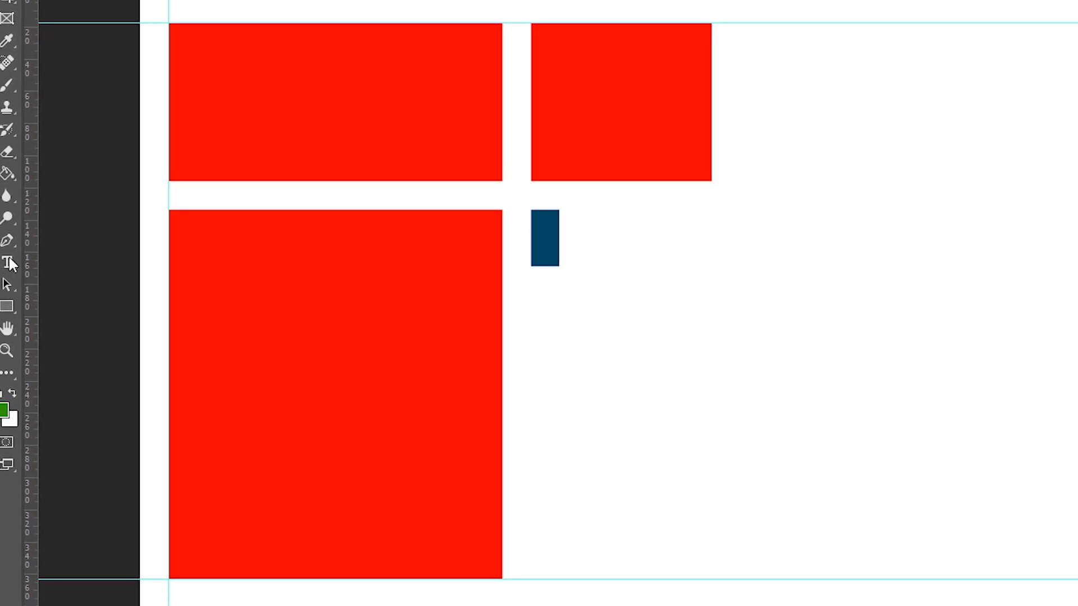
{"action": "left_click", "coordinate": [543, 224]}
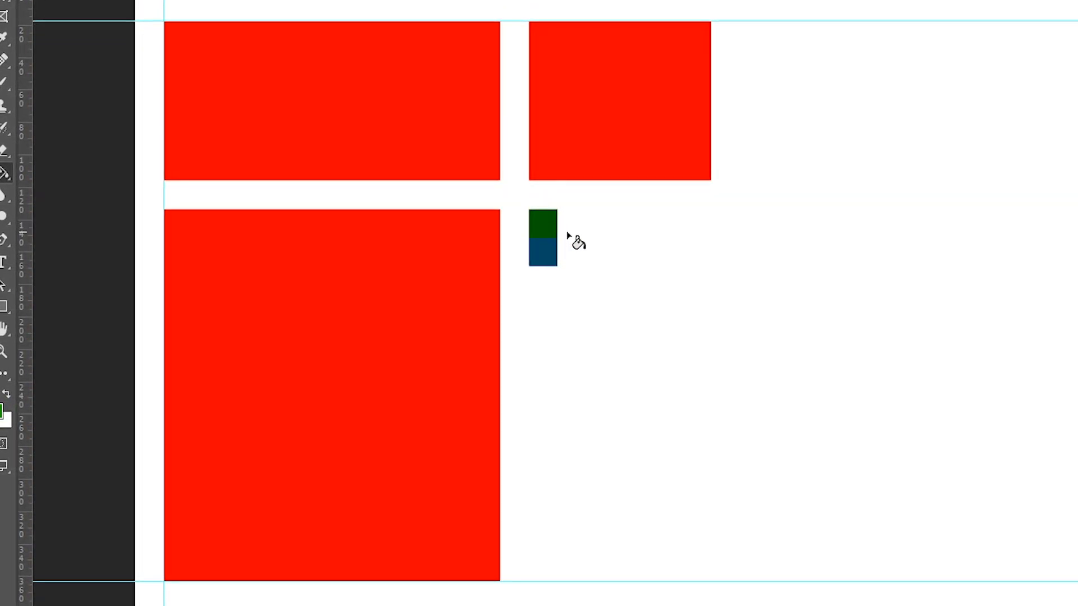
{"action": "left_click", "coordinate": [542, 220]}
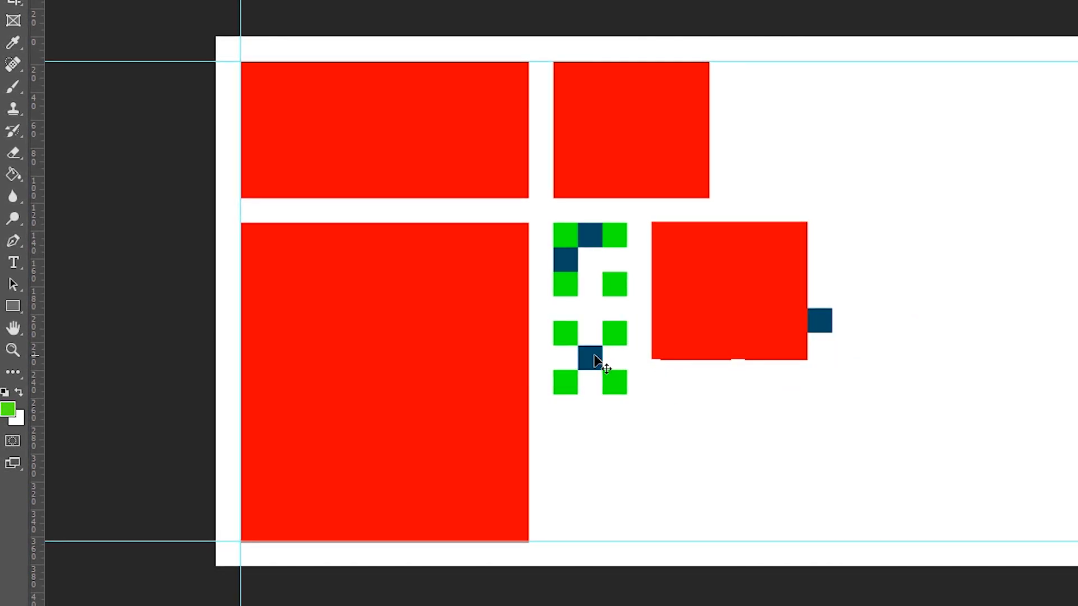
Pick the swatch layer from the layers under the cursor to duplicate it into the grid
{"action": "right_click", "coordinate": [595, 360]}
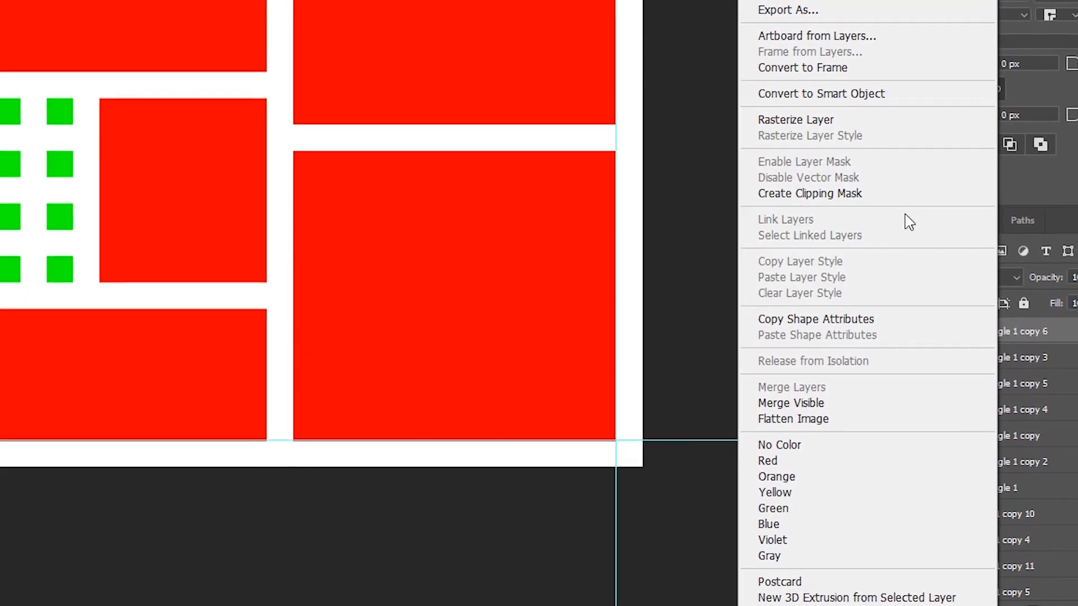
Convert the red rectangle layers into embedded smart objects
{"action": "left_click", "coordinate": [821, 93]}
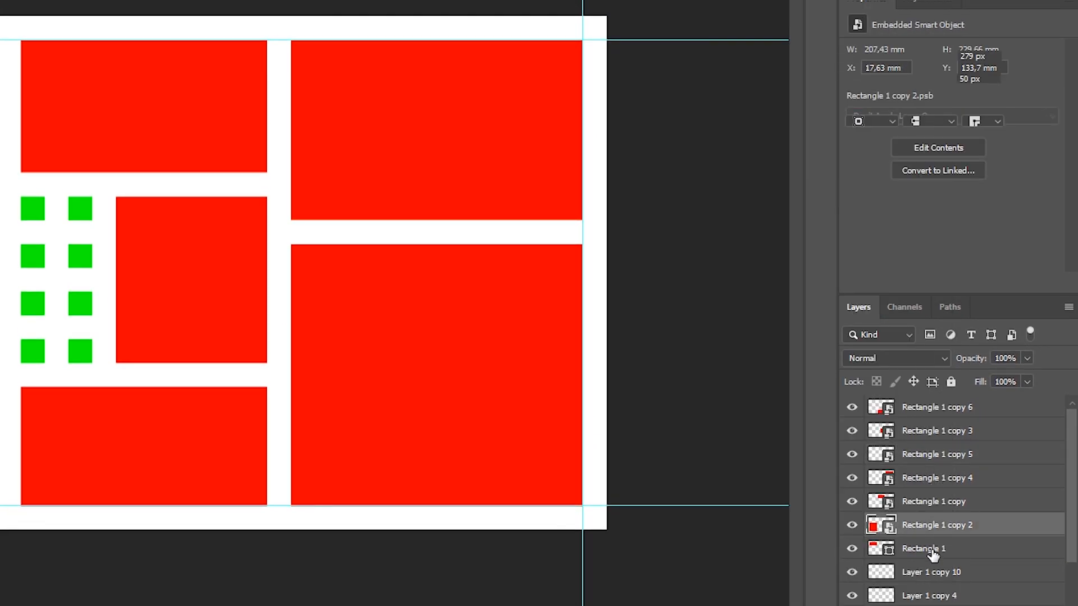
{"action": "left_click", "coordinate": [924, 549]}
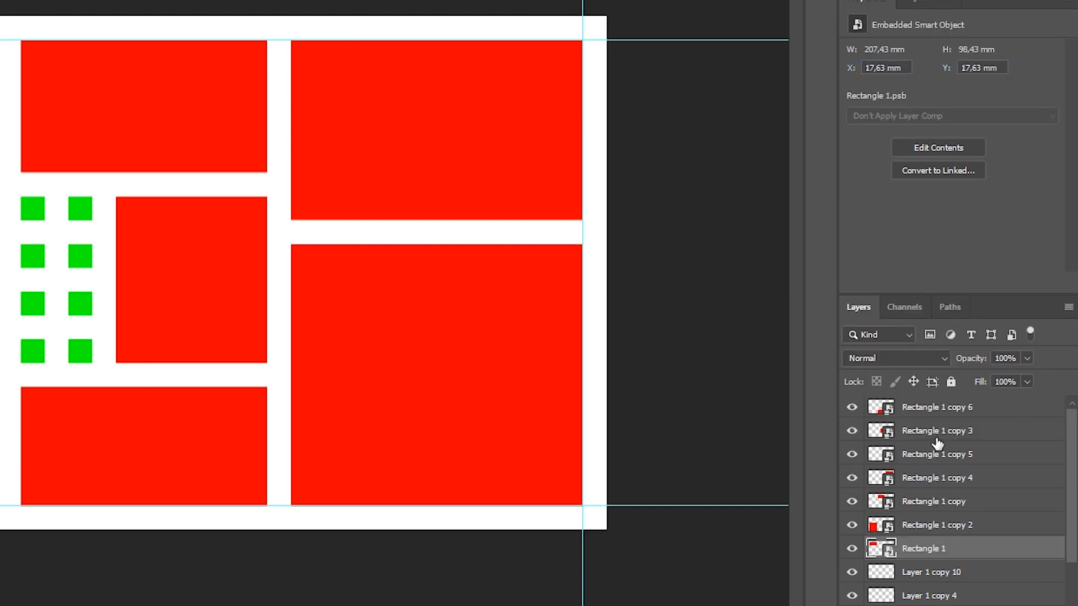
{"action": "left_click", "coordinate": [936, 406]}
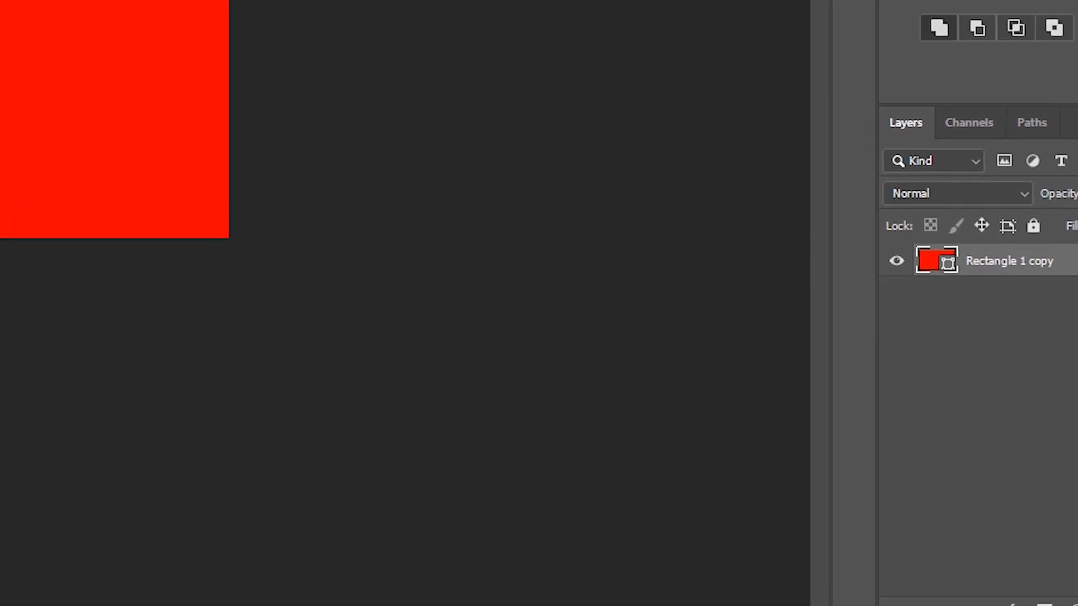
Place the code photo into the first smart-object rectangle and close its contents document
{"action": "left_click", "coordinate": [488, 31]}
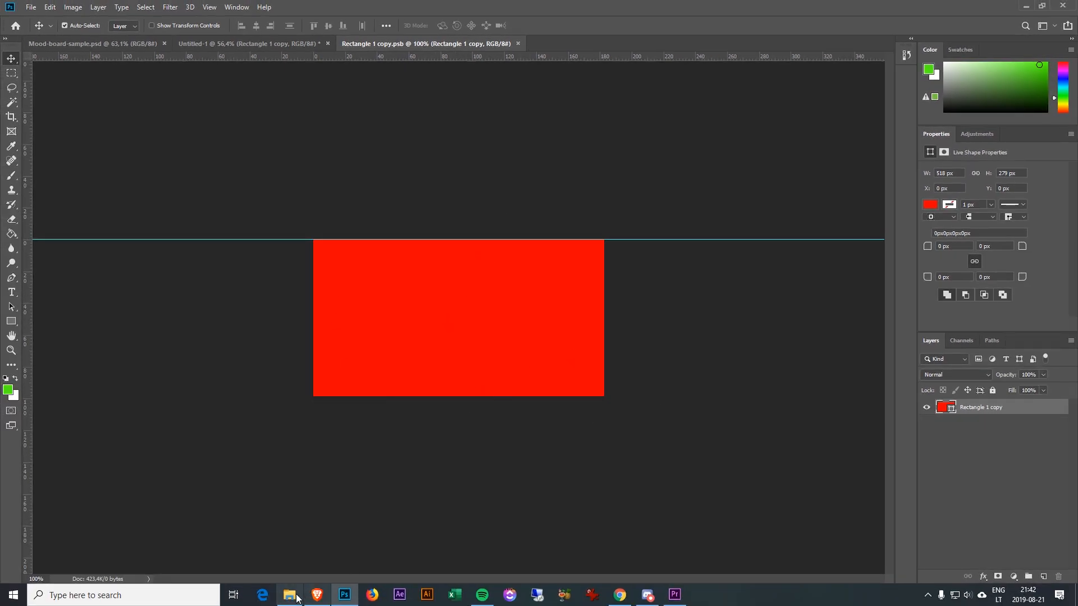
{"action": "left_click", "coordinate": [289, 594]}
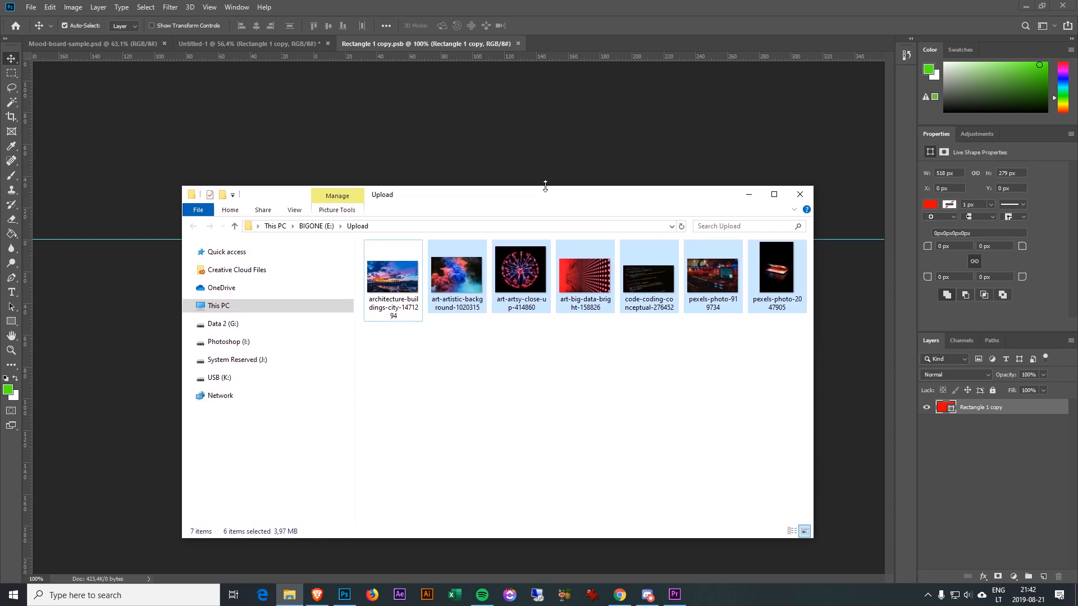
{"action": "mouse_move", "coordinate": [620, 191]}
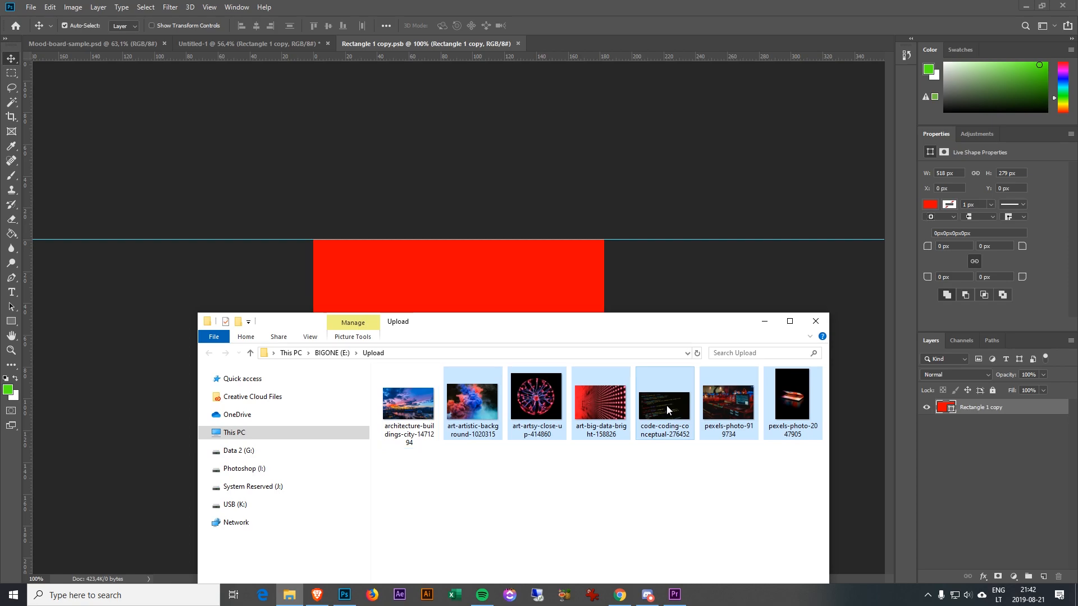
{"action": "double_click", "coordinate": [663, 403]}
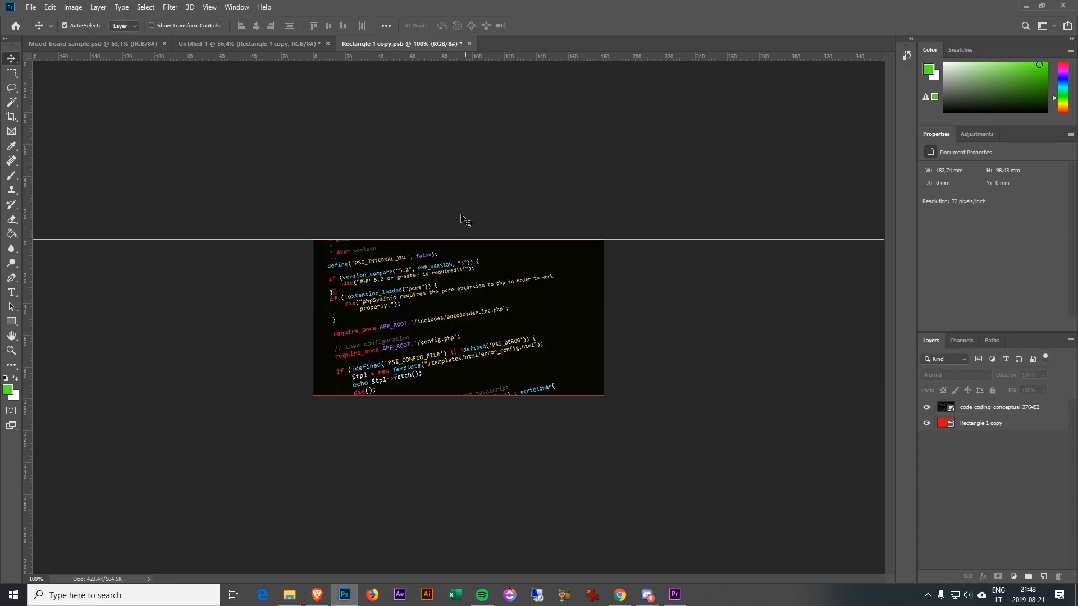
{"action": "mouse_move", "coordinate": [268, 249]}
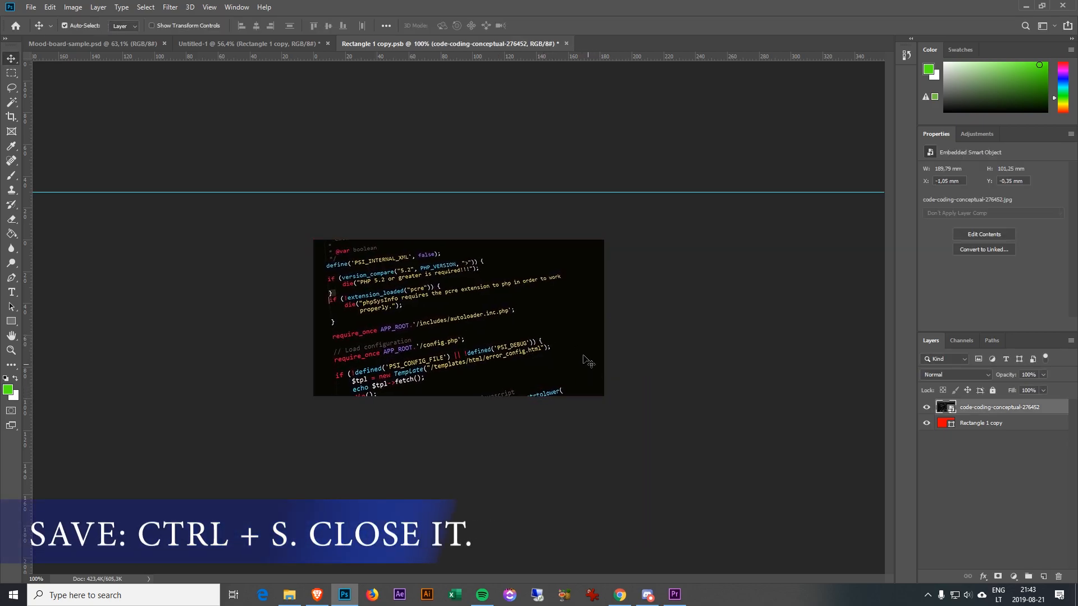
{"action": "left_click", "coordinate": [31, 7]}
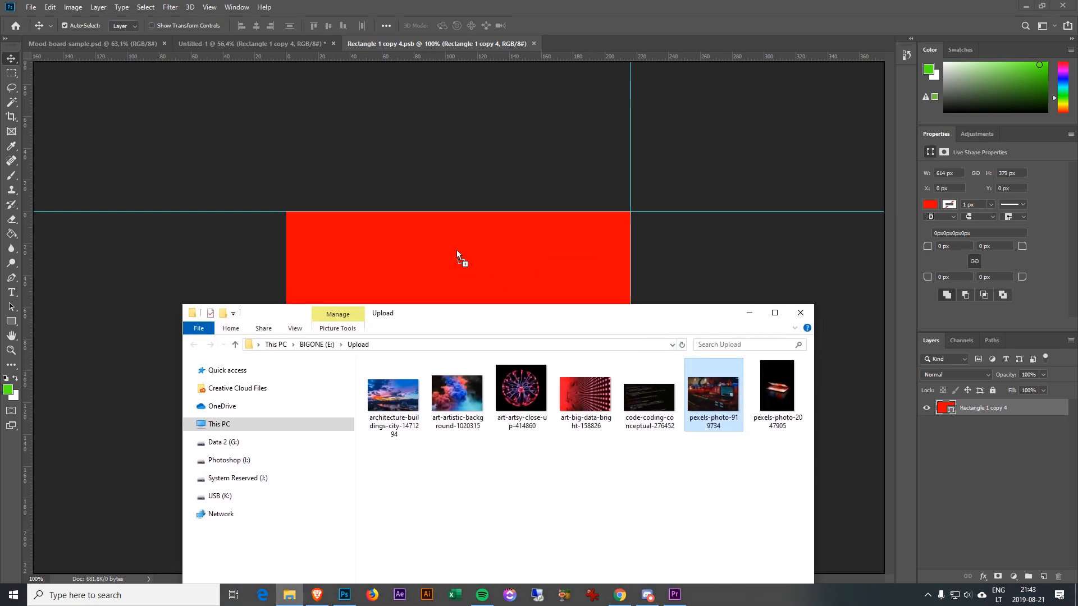
Place the DJ photo into the wide rectangle and commit it
{"action": "double_click", "coordinate": [713, 393]}
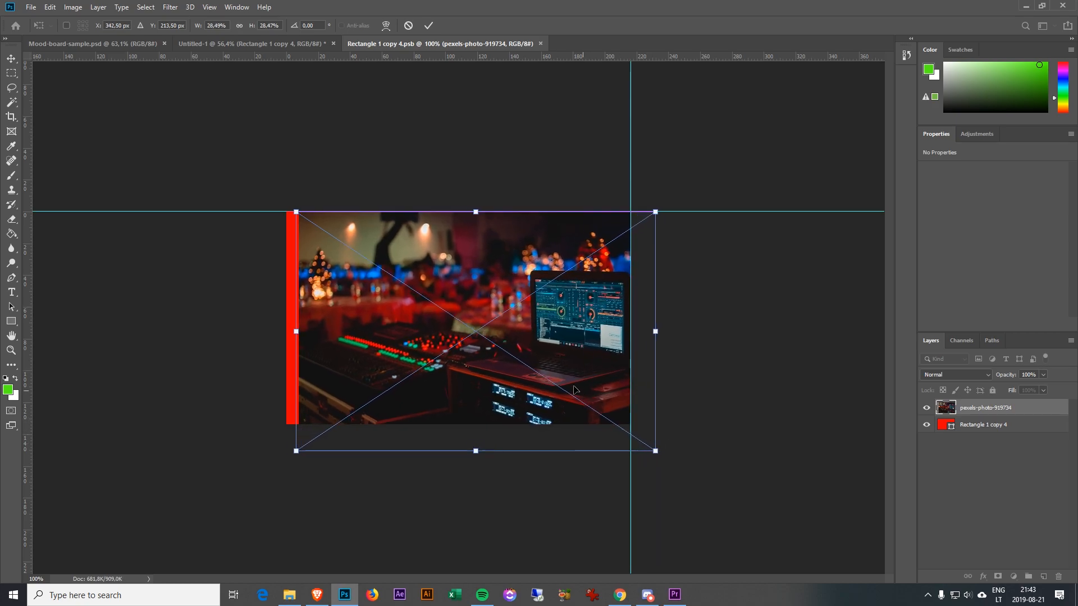
{"action": "left_click", "coordinate": [427, 26]}
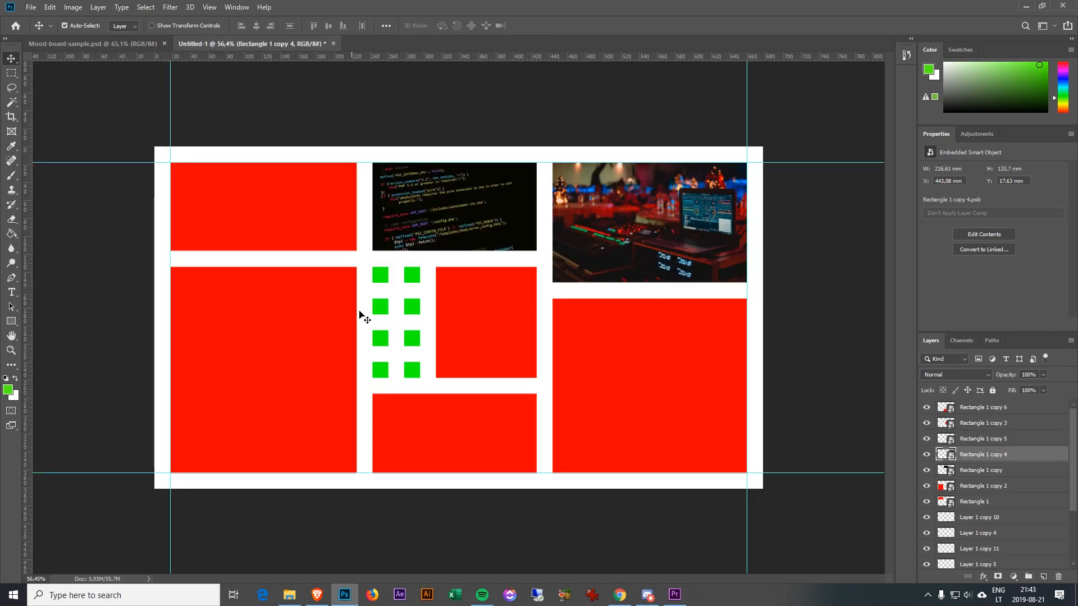
Place the plasma ball photo in Rectangle 1 copy 3 and brush black over its red edge strips on a new layer
{"action": "left_click", "coordinate": [983, 423]}
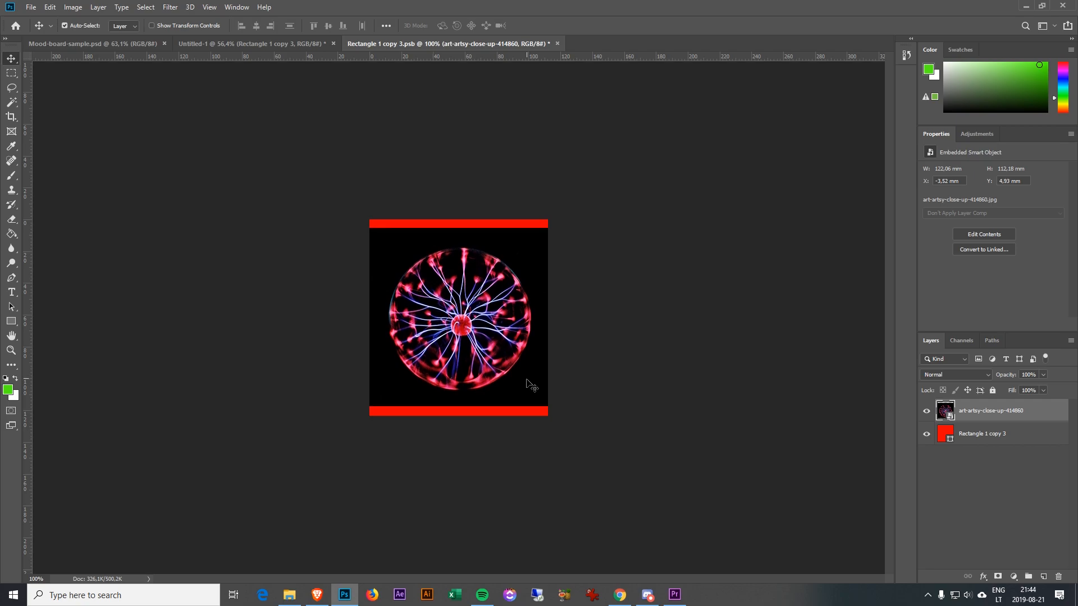
{"action": "left_click", "coordinate": [11, 162]}
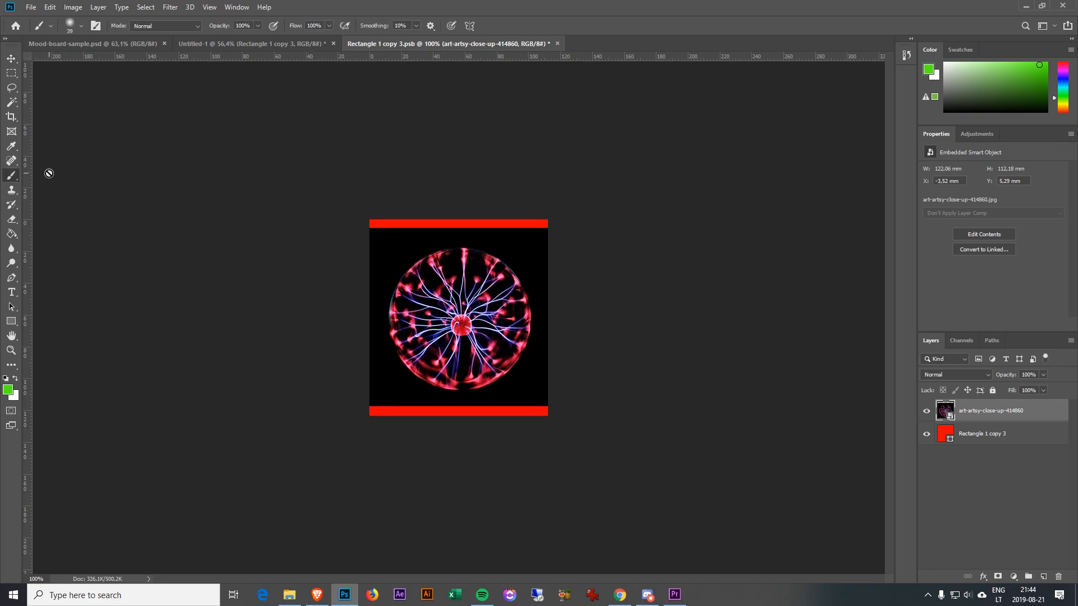
{"action": "mouse_move", "coordinate": [398, 242]}
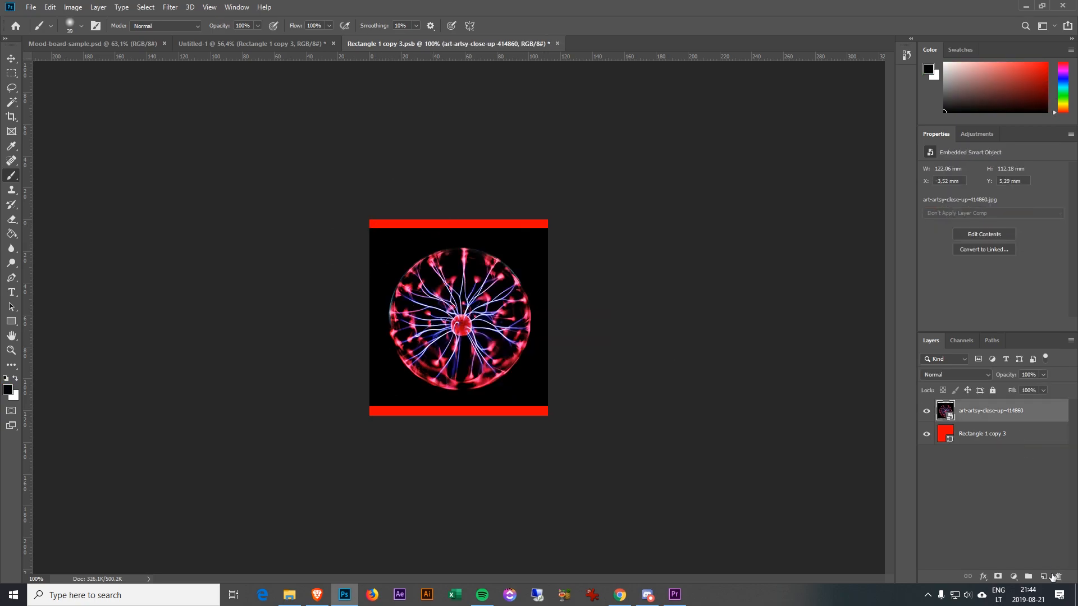
{"action": "left_click", "coordinate": [1045, 577]}
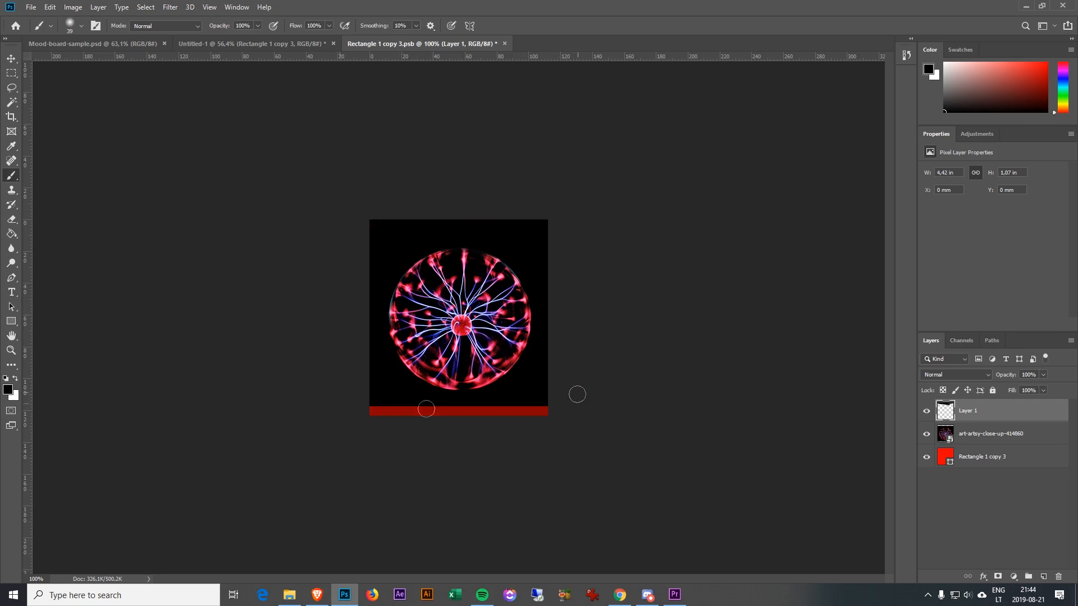
{"action": "left_click", "coordinate": [11, 58]}
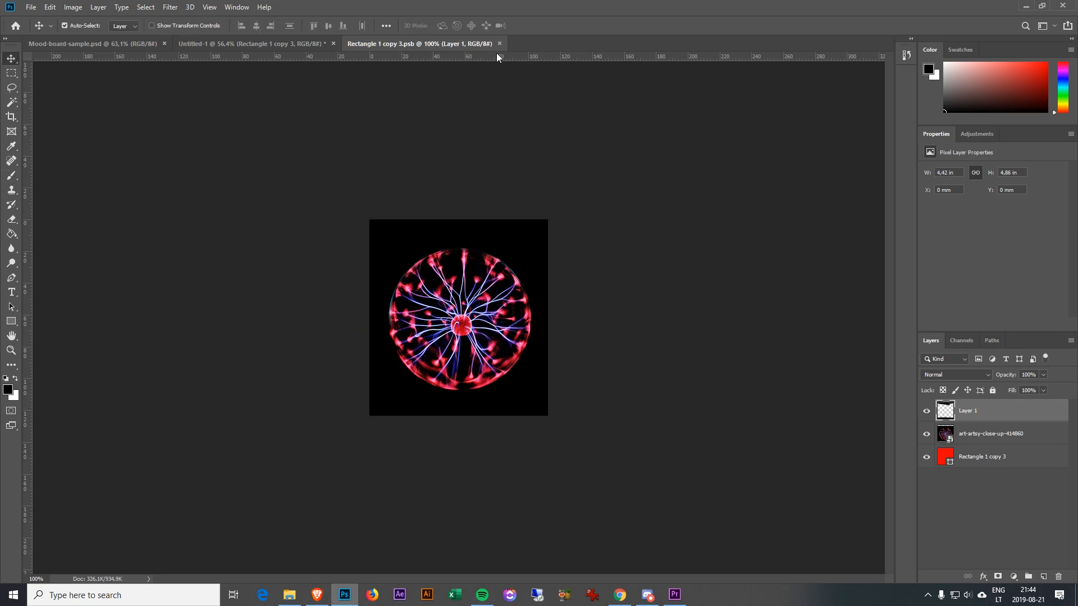
{"action": "left_click", "coordinate": [255, 44]}
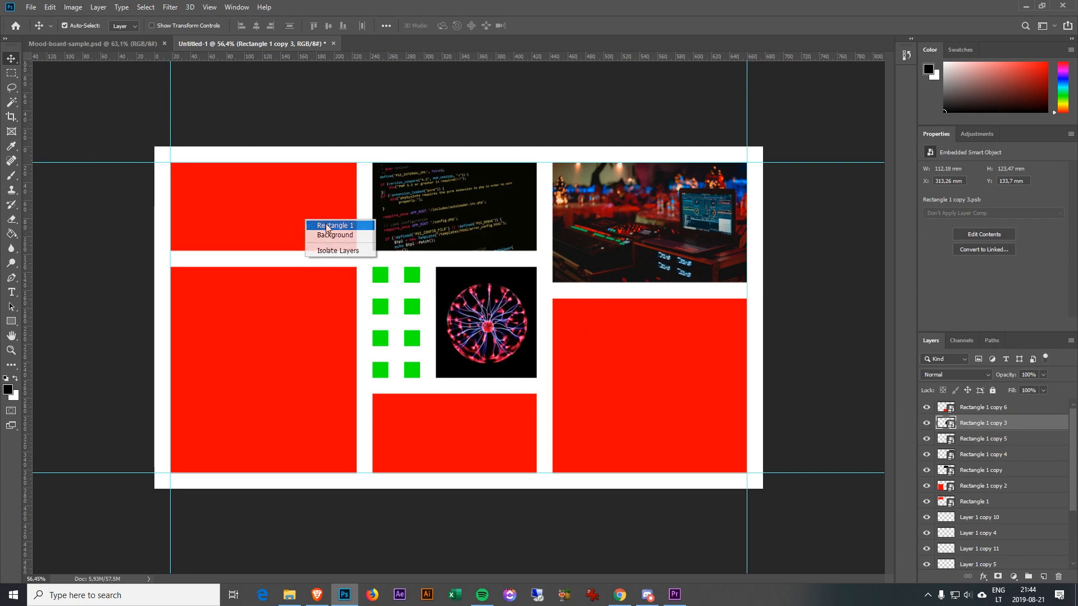
Fit the smoke and laptop photos into their placeholder rectangles and save them back
{"action": "left_click", "coordinate": [333, 225]}
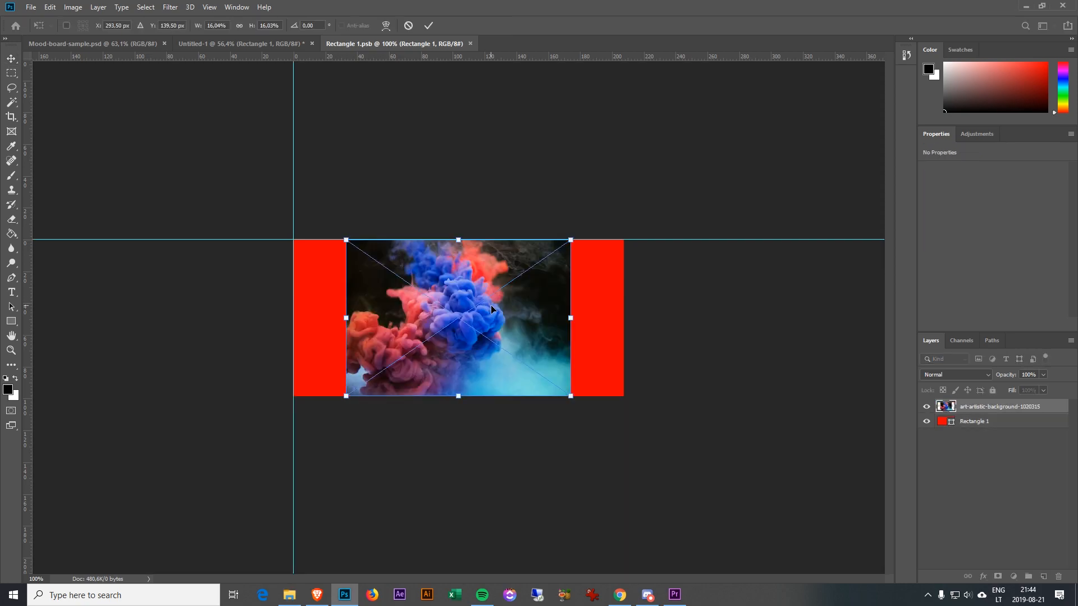
{"action": "left_click", "coordinate": [427, 26]}
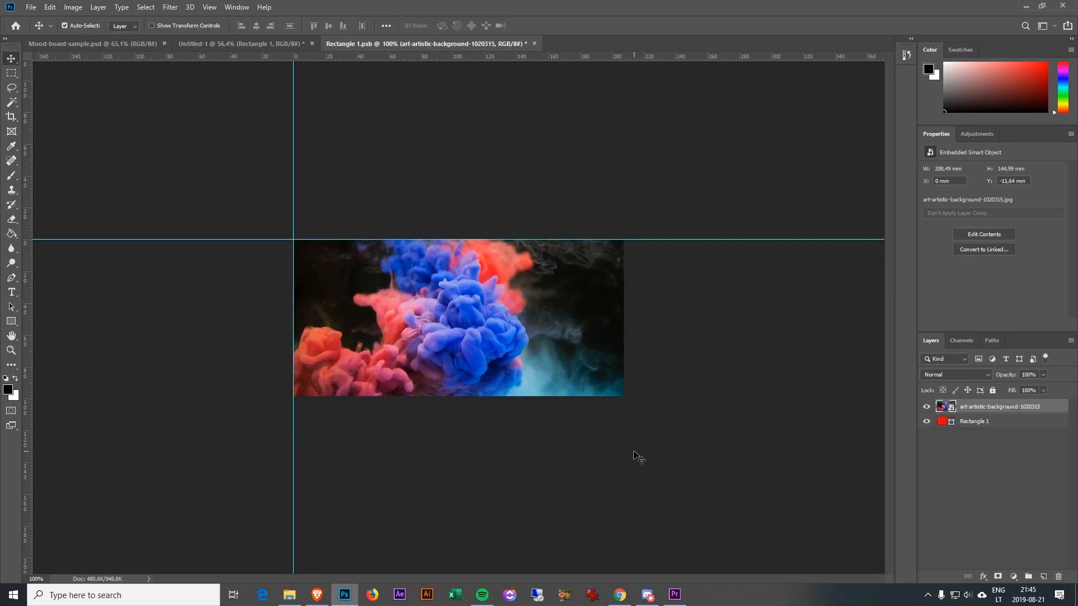
{"action": "left_click", "coordinate": [240, 44]}
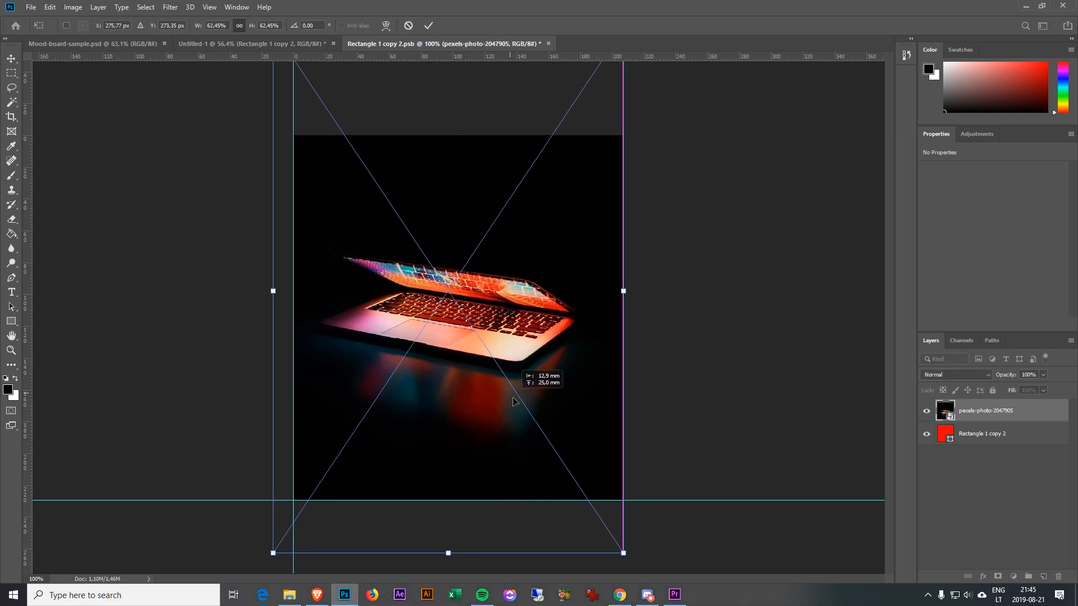
{"action": "left_click", "coordinate": [255, 44]}
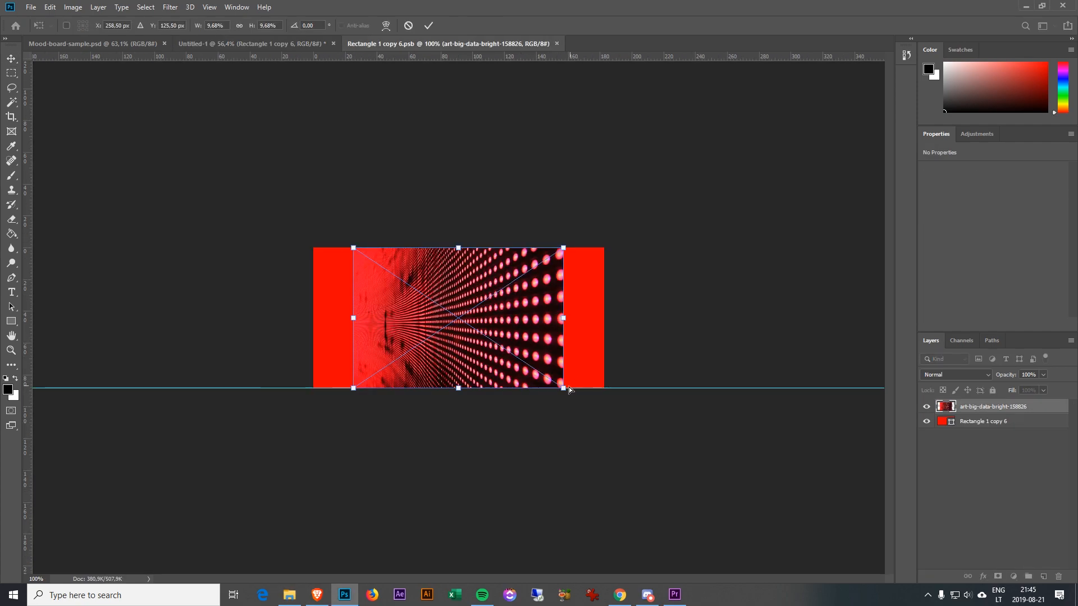
Fit the LED and city photos into their placeholders so every grid block shows an image
{"action": "left_click", "coordinate": [428, 26]}
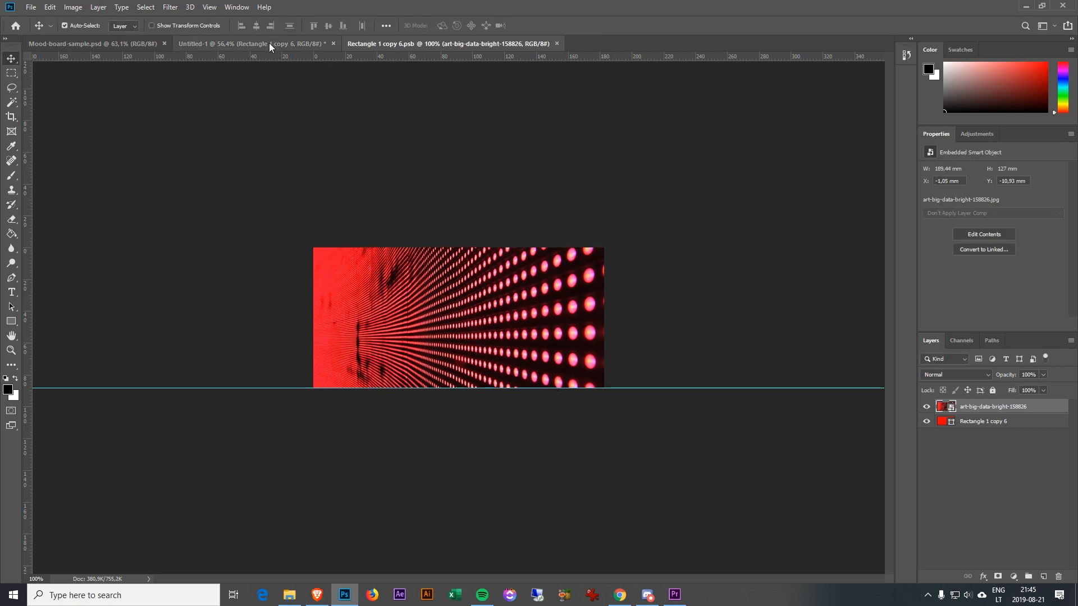
{"action": "left_click", "coordinate": [233, 43]}
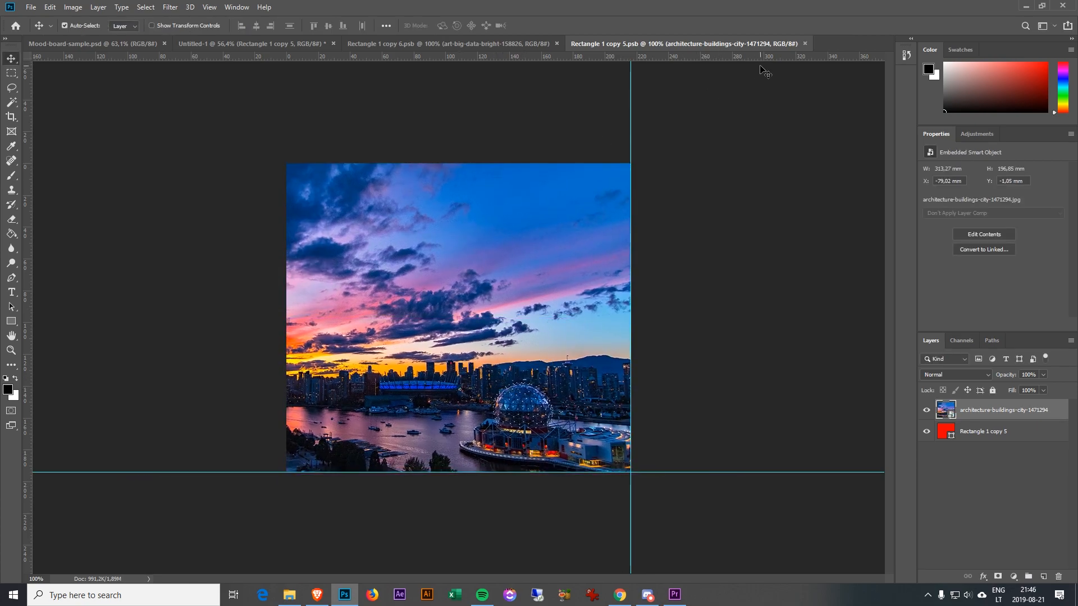
{"action": "left_click", "coordinate": [254, 43]}
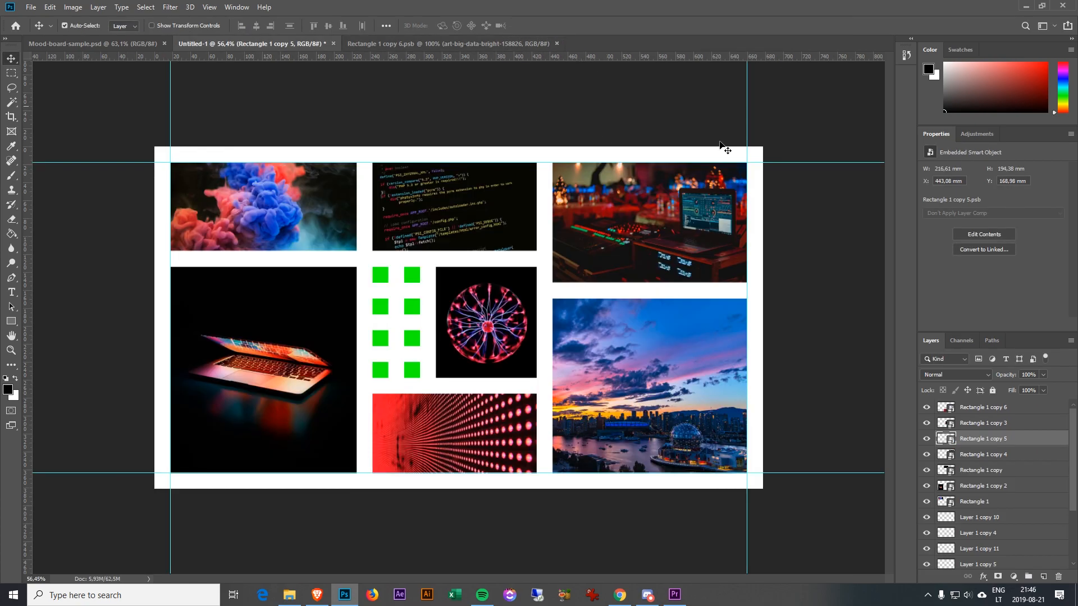
{"action": "mouse_move", "coordinate": [492, 288]}
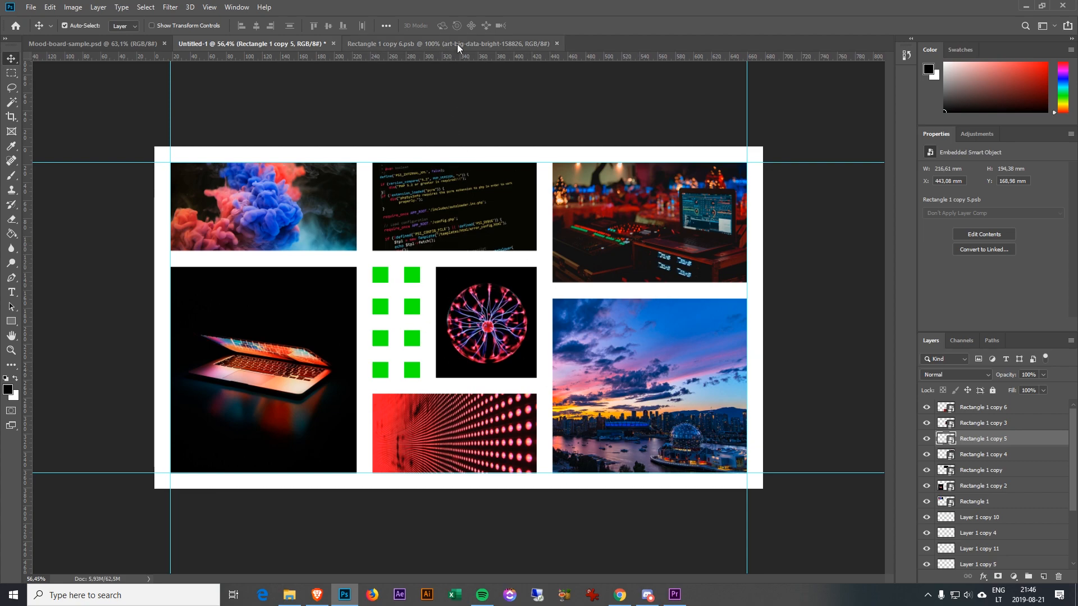
Close the leftover LED photo document and go to the View menu to clear guides
{"action": "left_click", "coordinate": [557, 44]}
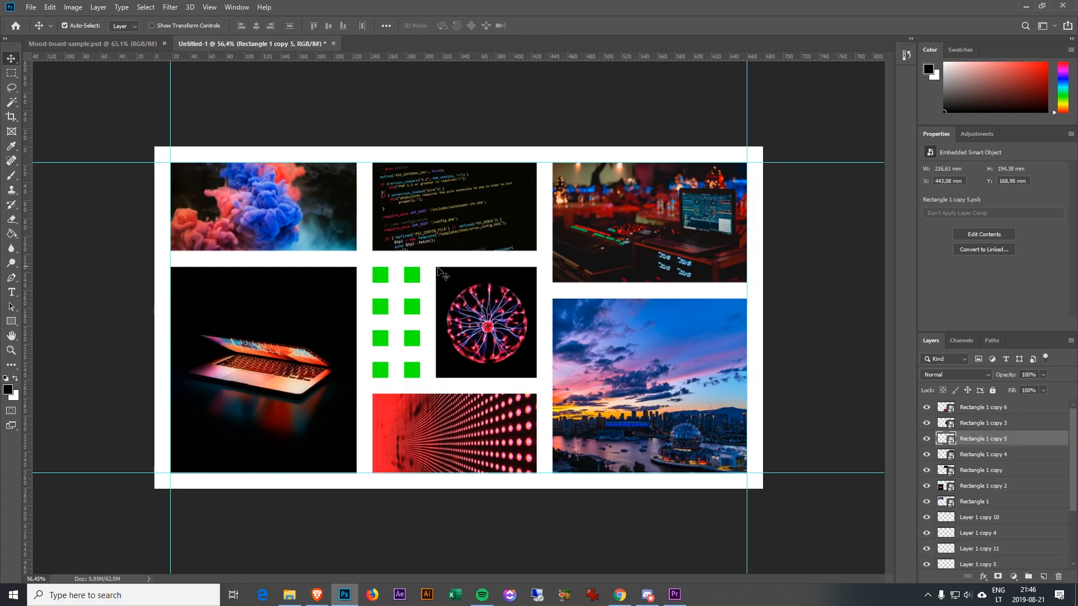
{"action": "mouse_move", "coordinate": [512, 529]}
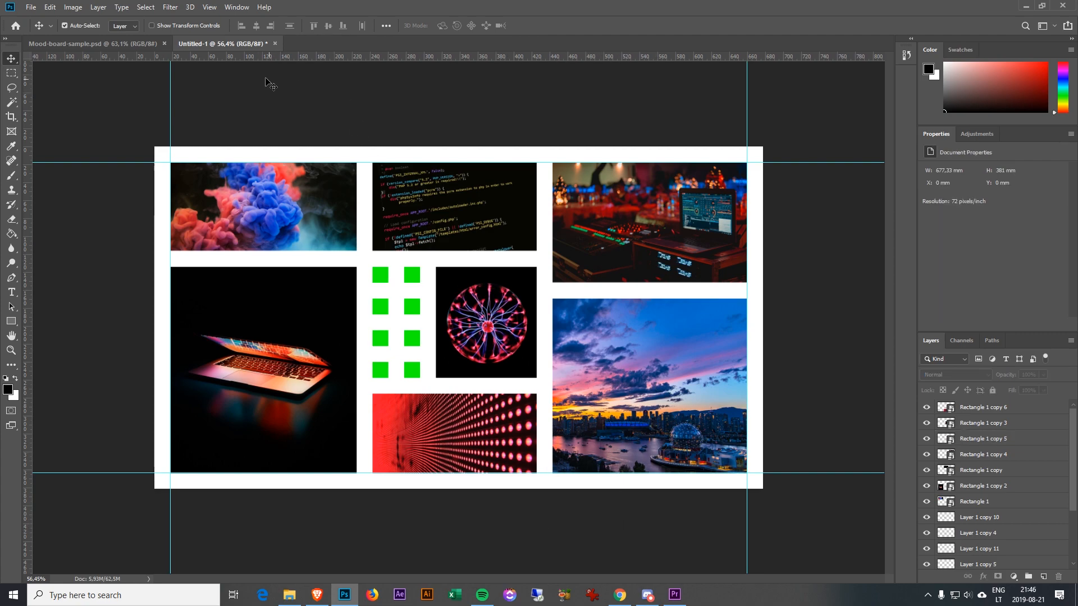
{"action": "left_click", "coordinate": [209, 7]}
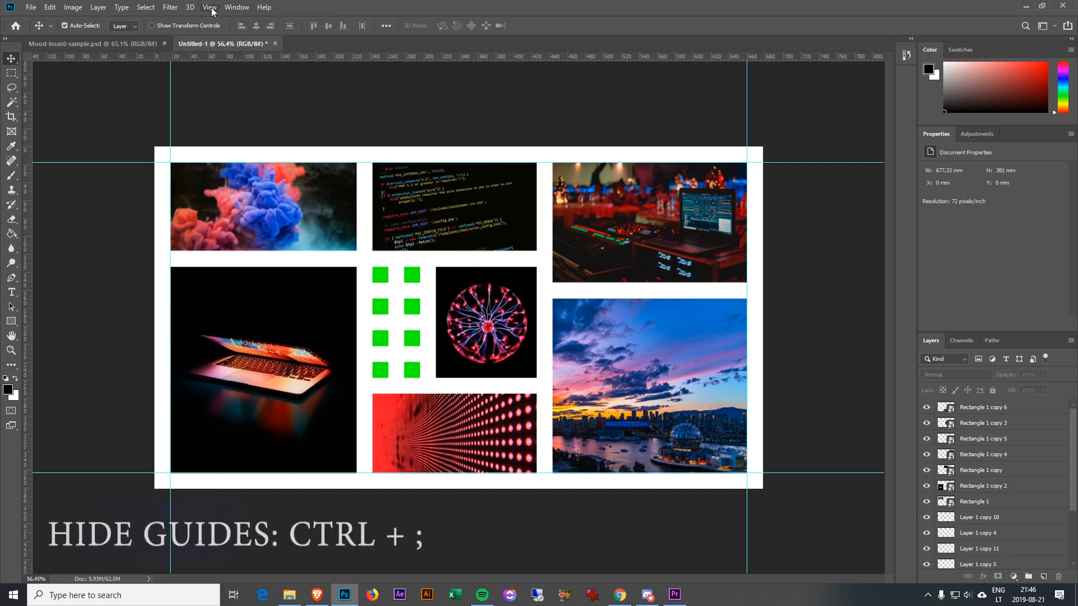
{"action": "left_click", "coordinate": [210, 7]}
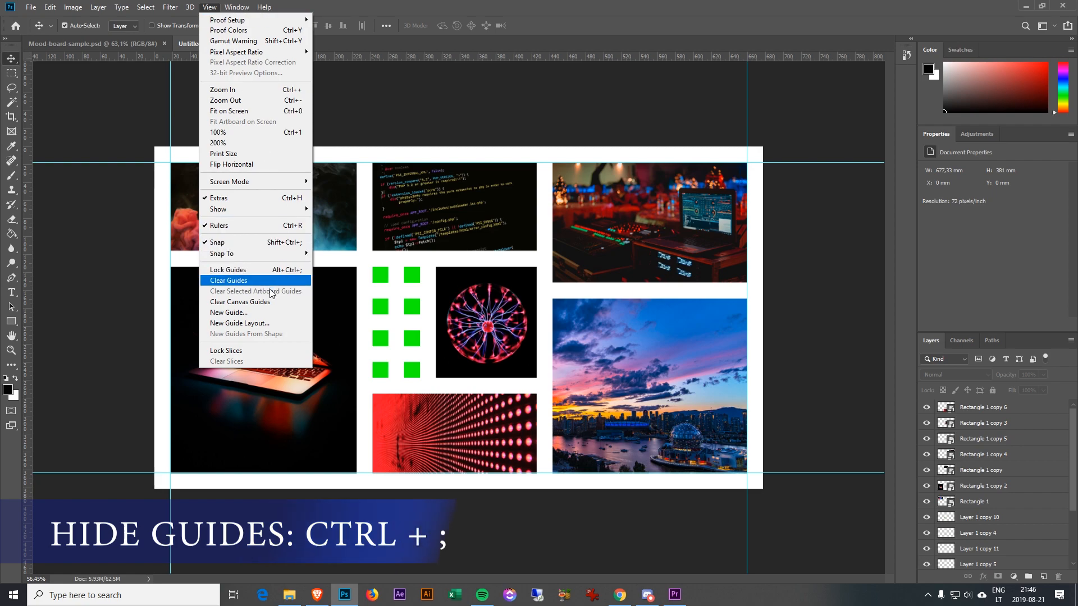
{"action": "mouse_move", "coordinate": [268, 326]}
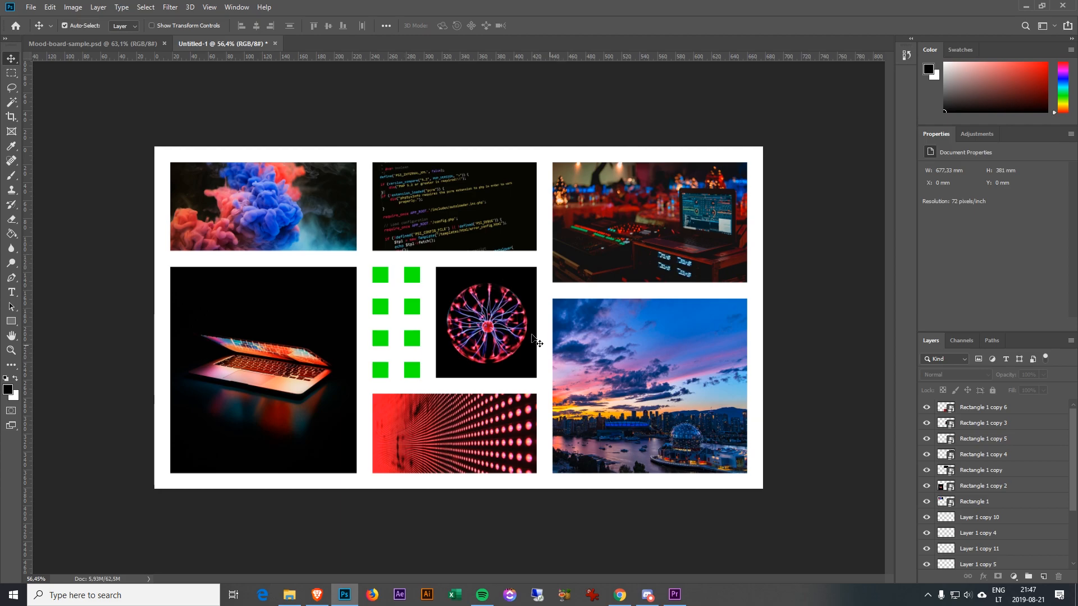
{"action": "mouse_move", "coordinate": [389, 283]}
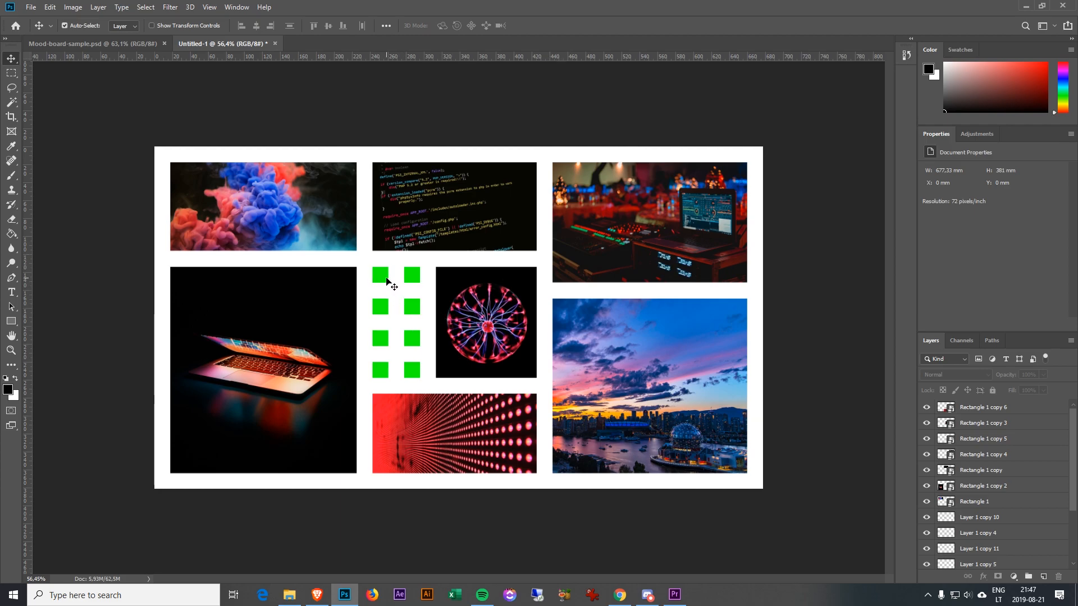
Fill the top-left green swatch with blue sampled from the smoke photo using the Paint Bucket
{"action": "key", "text": "Tab"}
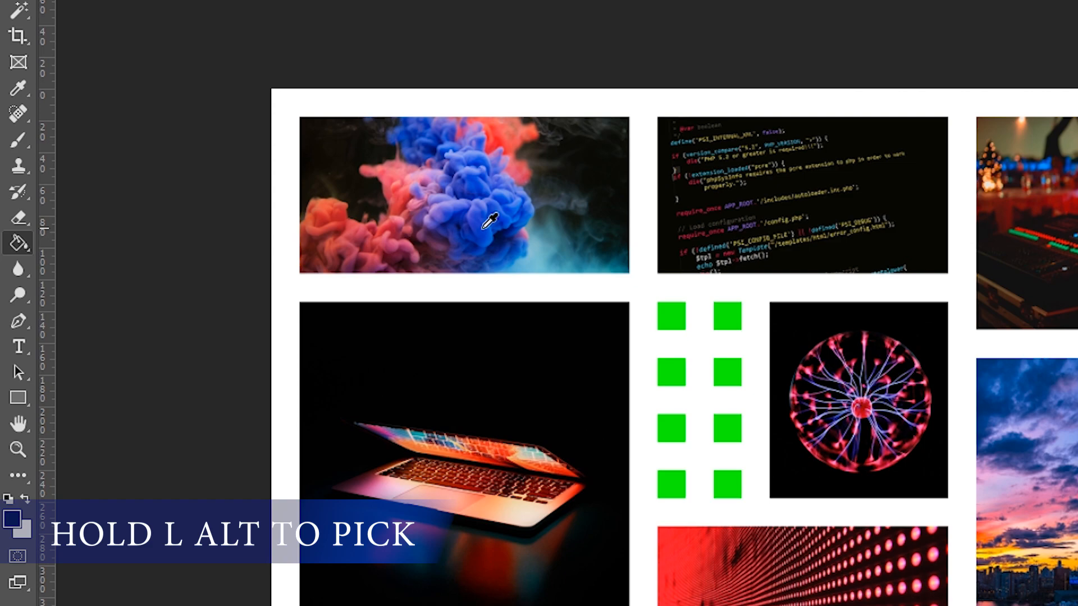
{"action": "mouse_move", "coordinate": [670, 323]}
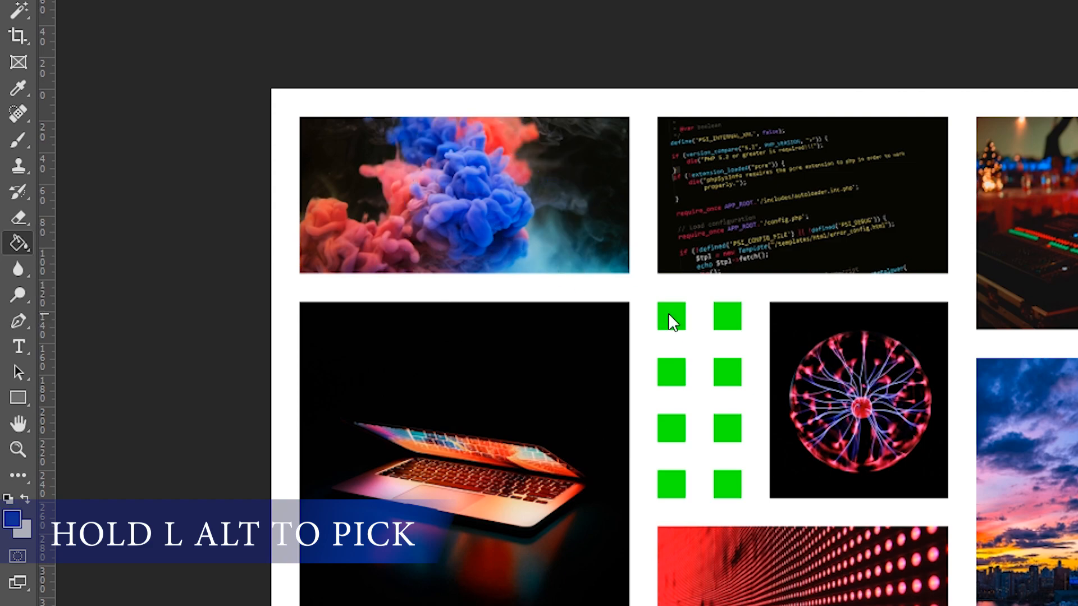
{"action": "left_click", "coordinate": [671, 316]}
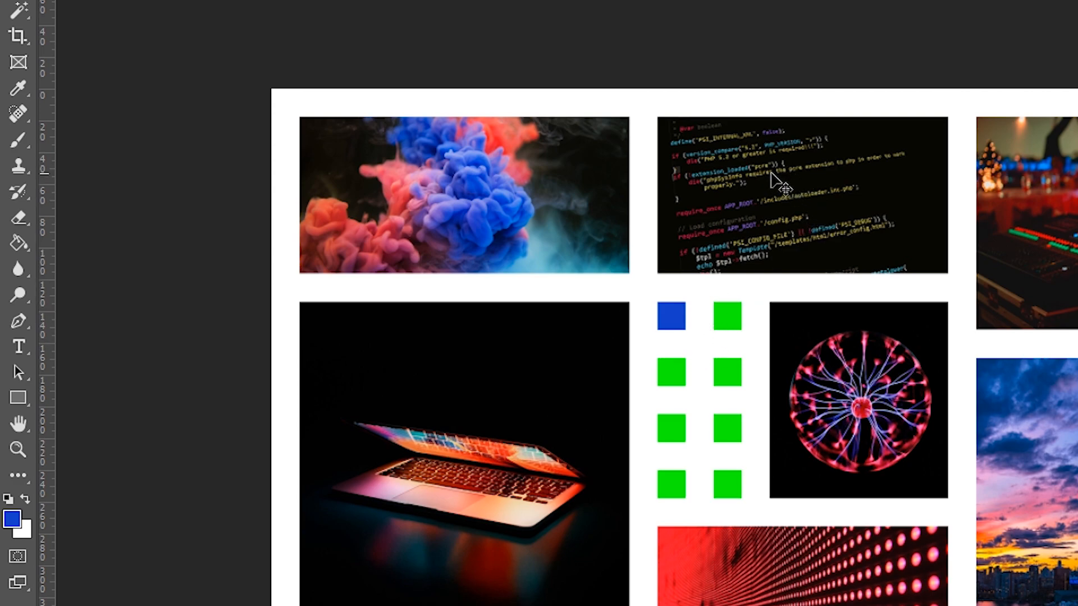
{"action": "mouse_move", "coordinate": [786, 228]}
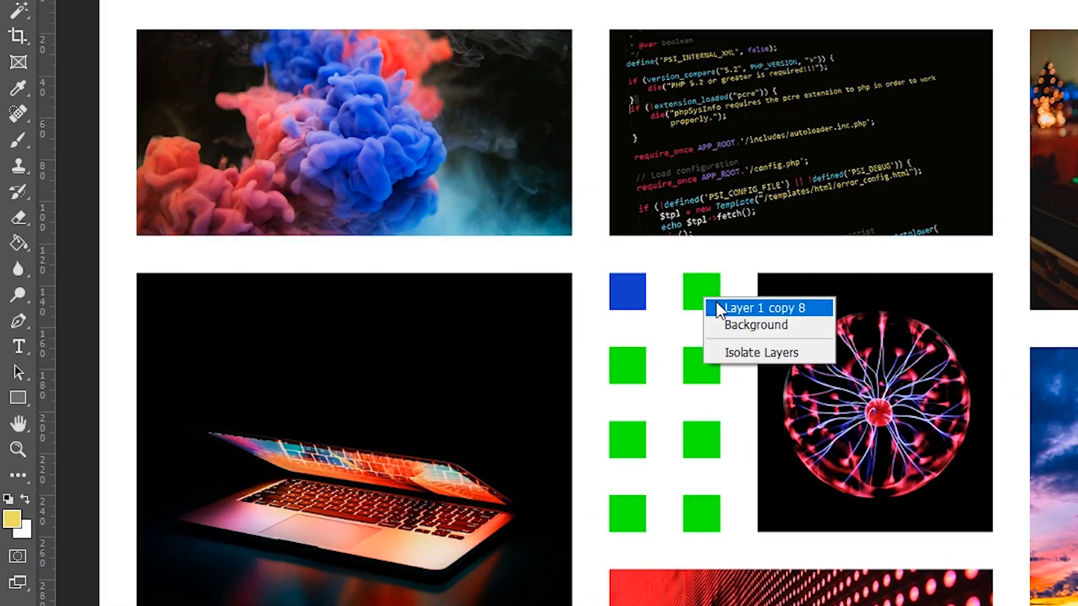
Select the second swatch's layer to start recolouring it with a colour sampled from the photos
{"action": "left_click", "coordinate": [761, 308]}
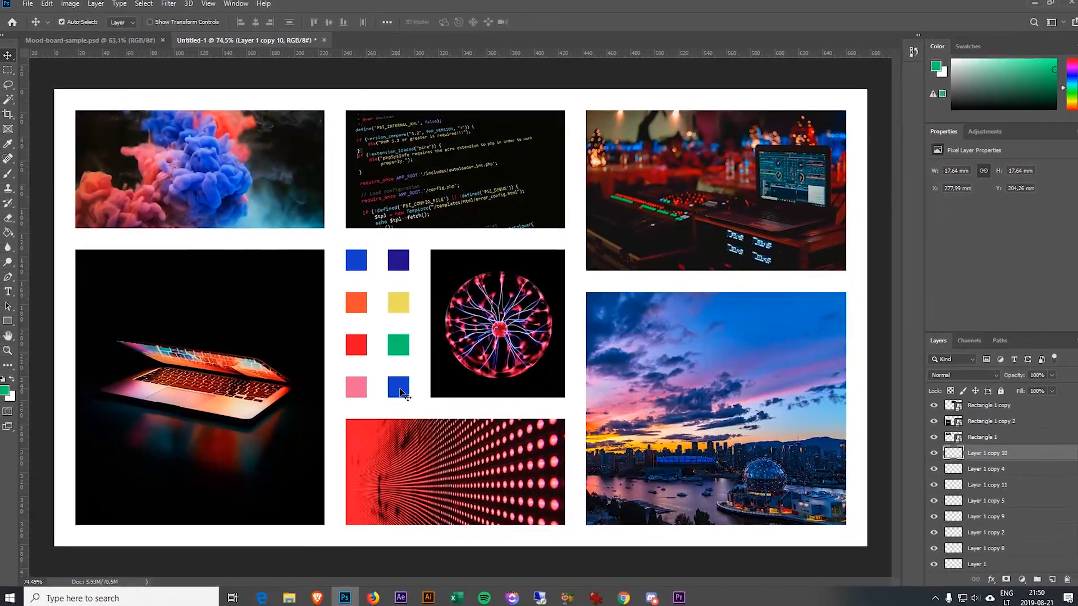
Fill the bottom-right swatch on Layer 1 copy 11 with a sampled near-black charcoal
{"action": "left_click", "coordinate": [984, 482]}
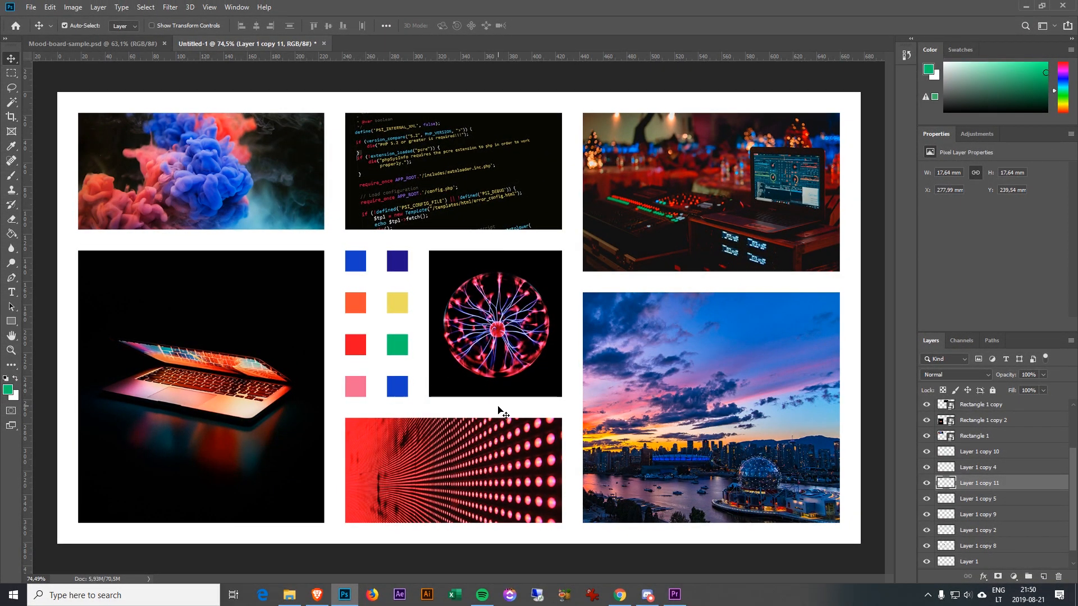
{"action": "mouse_move", "coordinate": [489, 416]}
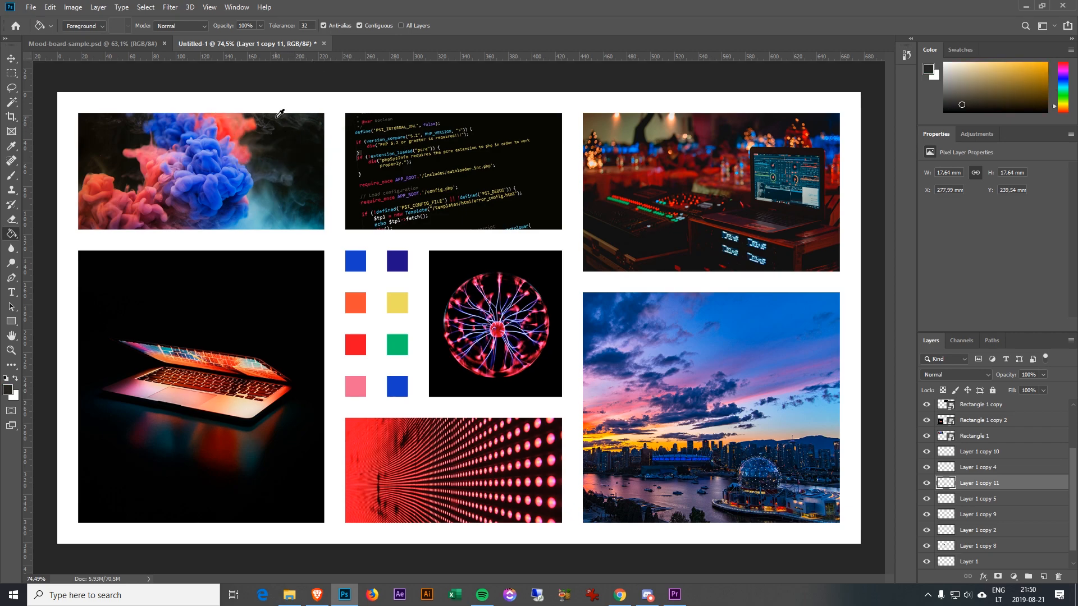
{"action": "left_click", "coordinate": [12, 57]}
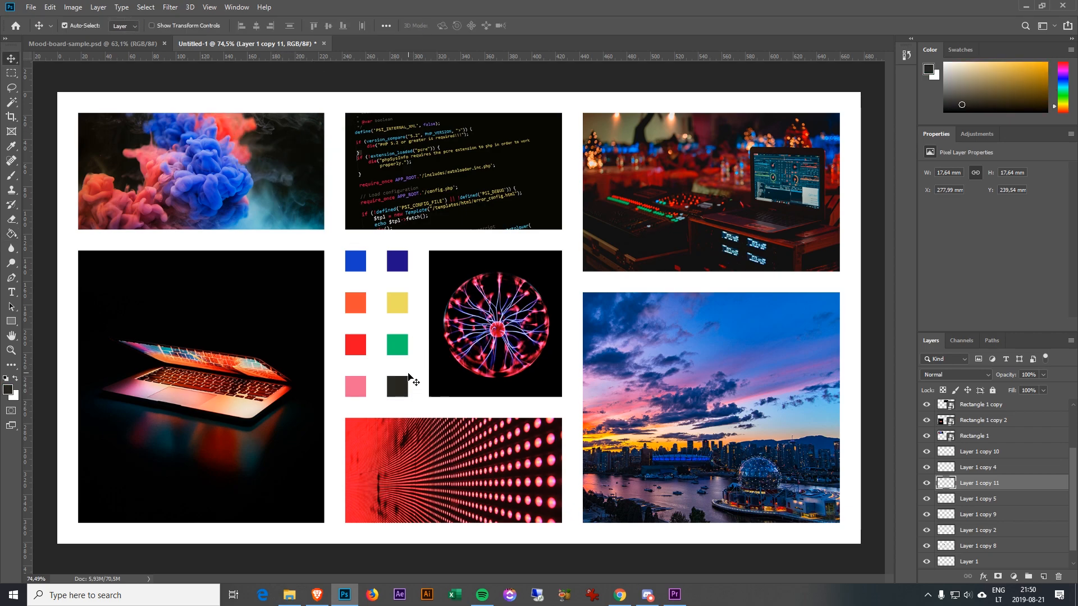
{"action": "mouse_move", "coordinate": [405, 293]}
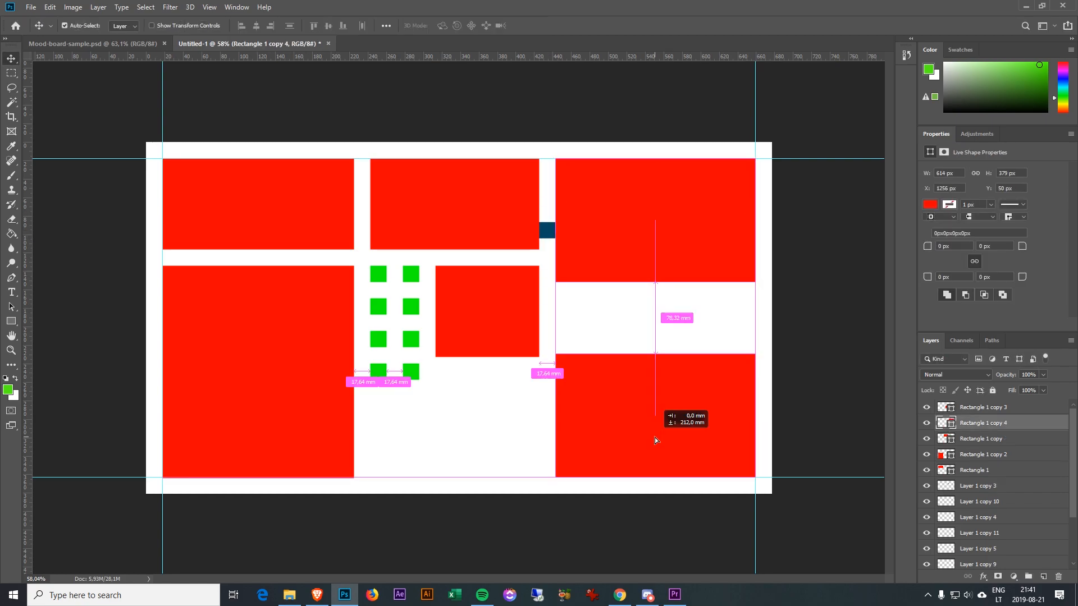
{"action": "right_click", "coordinate": [978, 424]}
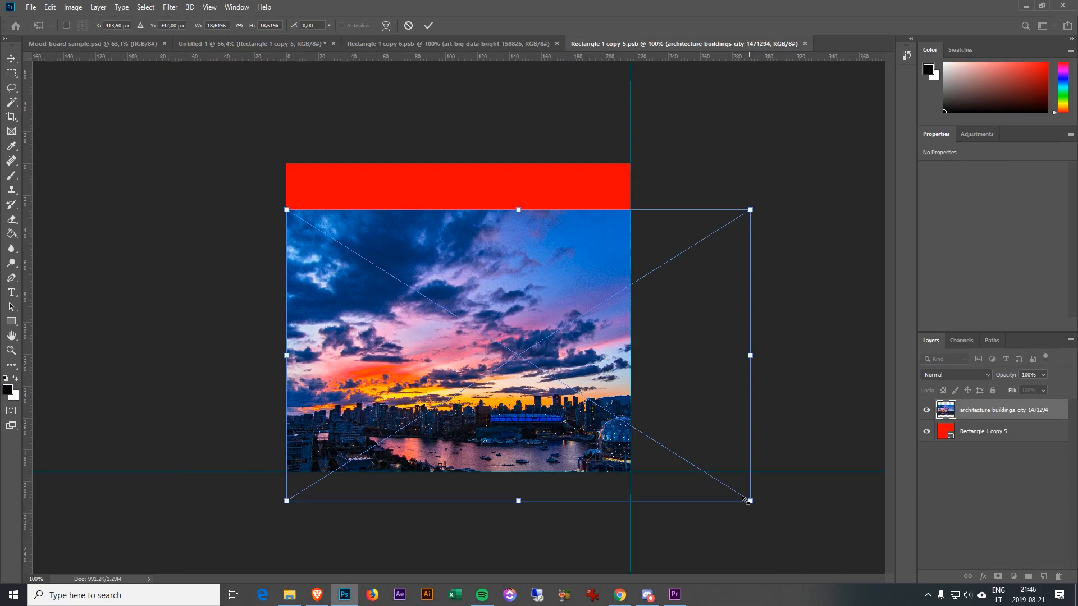
{"action": "left_click", "coordinate": [237, 44]}
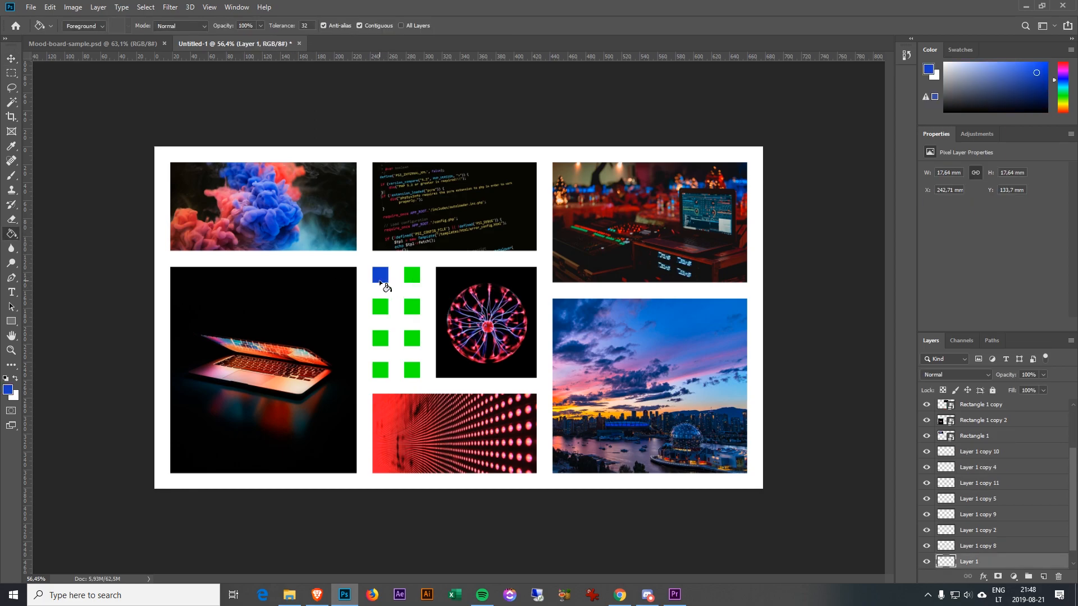